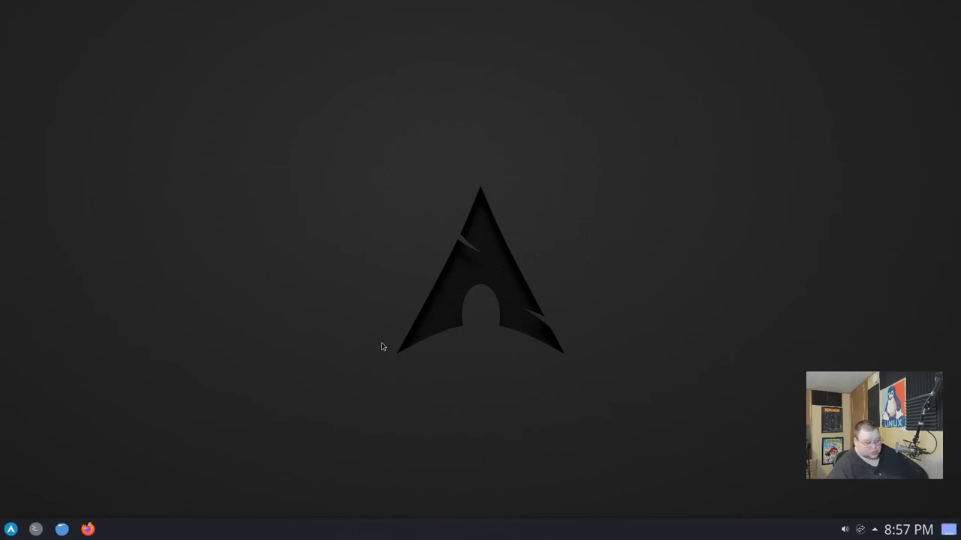
Launch Firefox and search Google for 'ly display manager'.
left_click(87, 528)
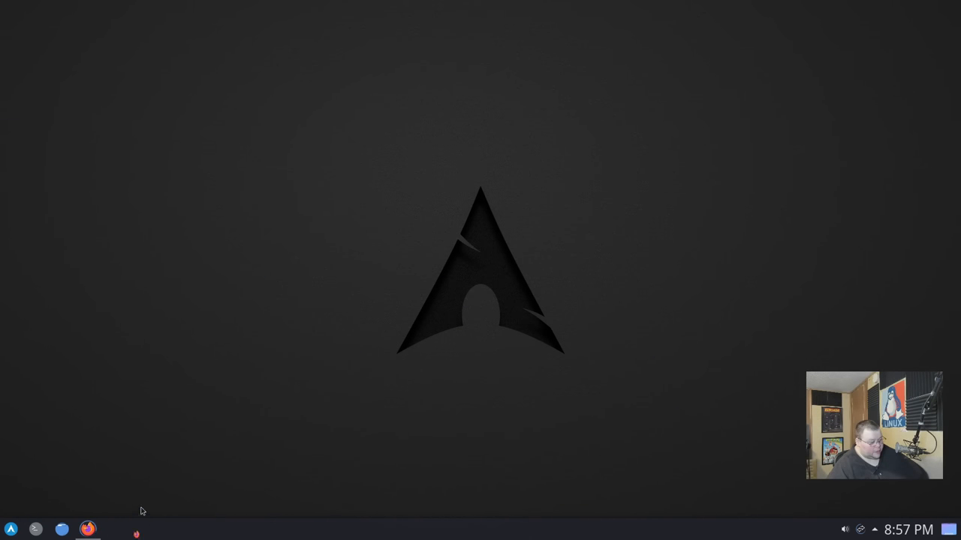
left_click(87, 529)
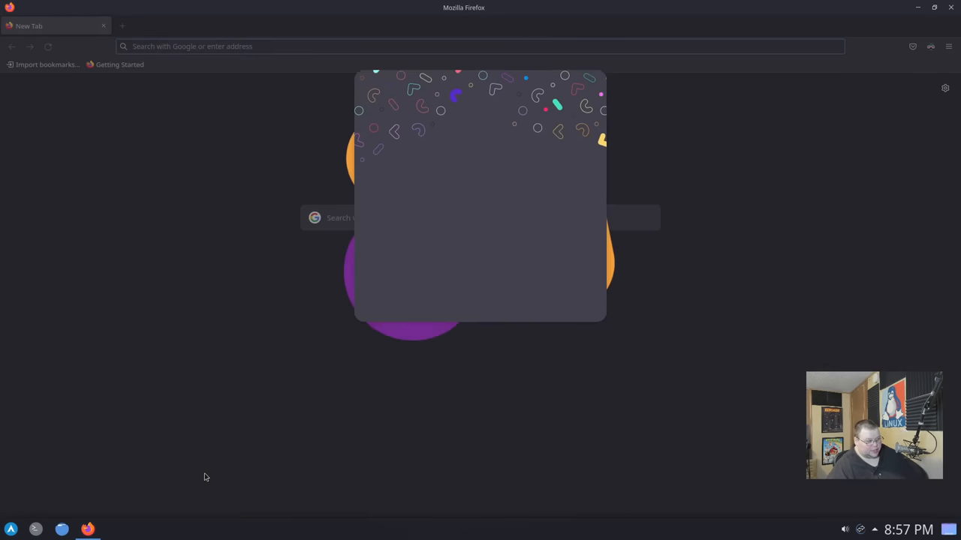
type("ly display man")
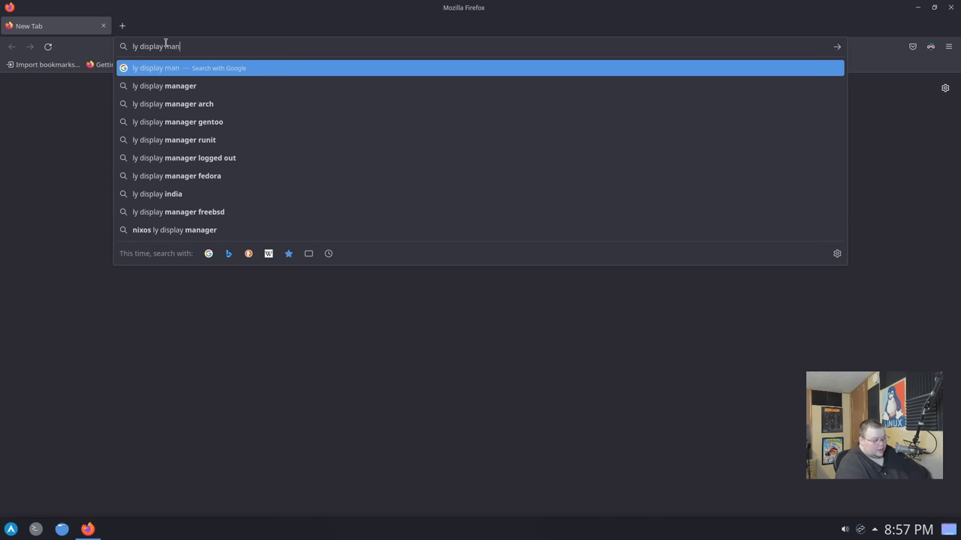
type("ager")
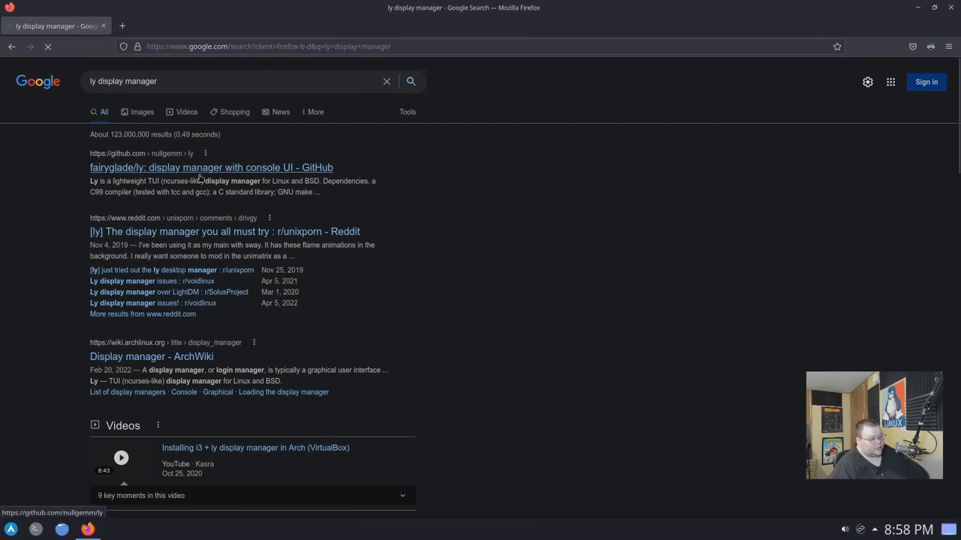
Open the fairyglade/ly GitHub result to view its readme.
left_click(210, 168)
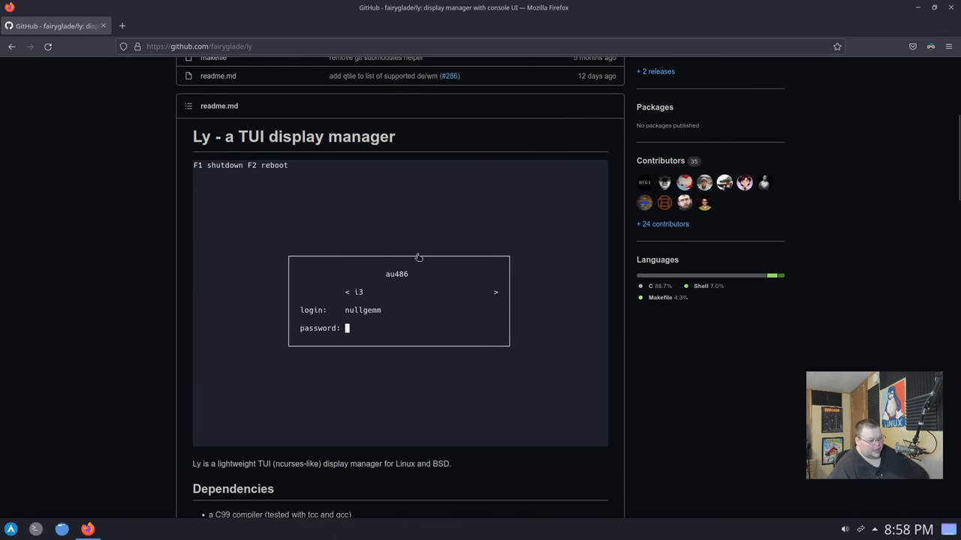
mouse_move(297, 273)
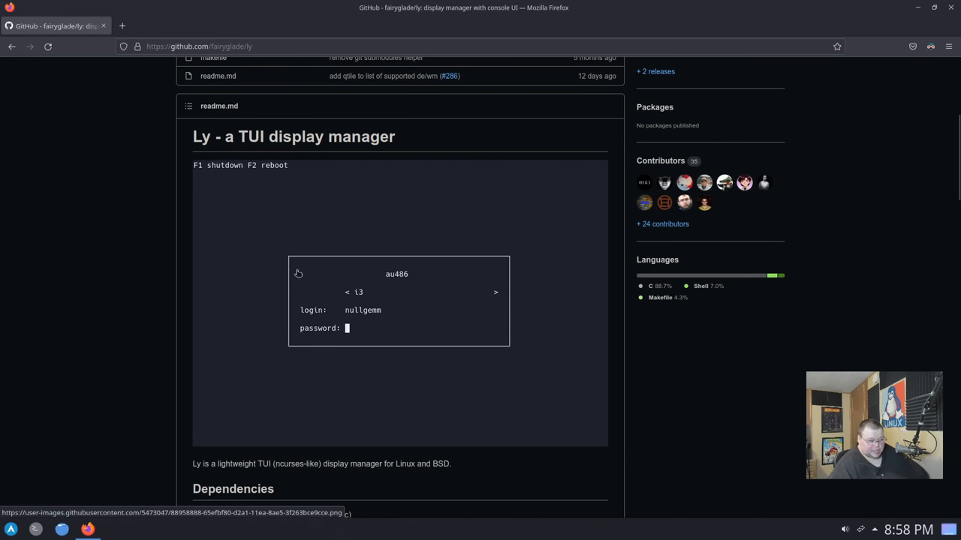
mouse_move(298, 271)
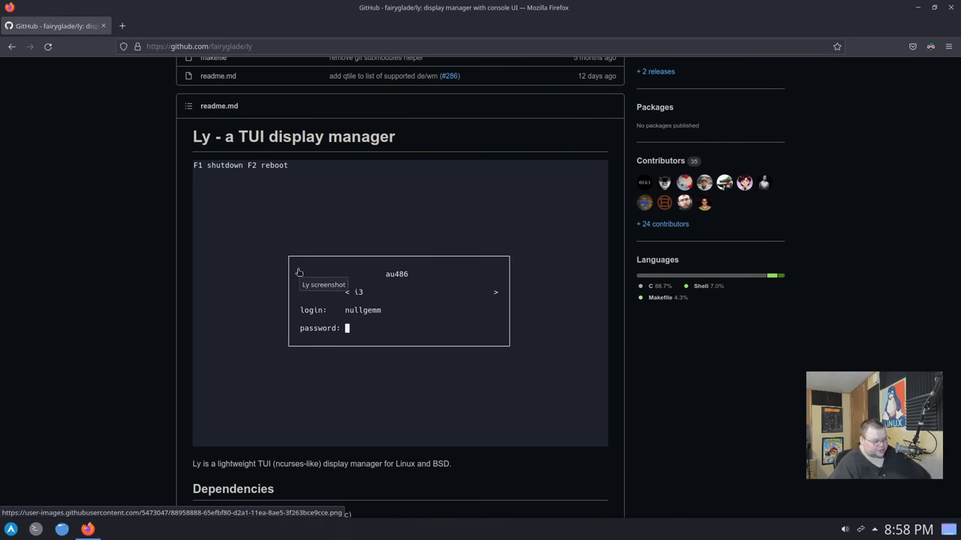
mouse_move(414, 270)
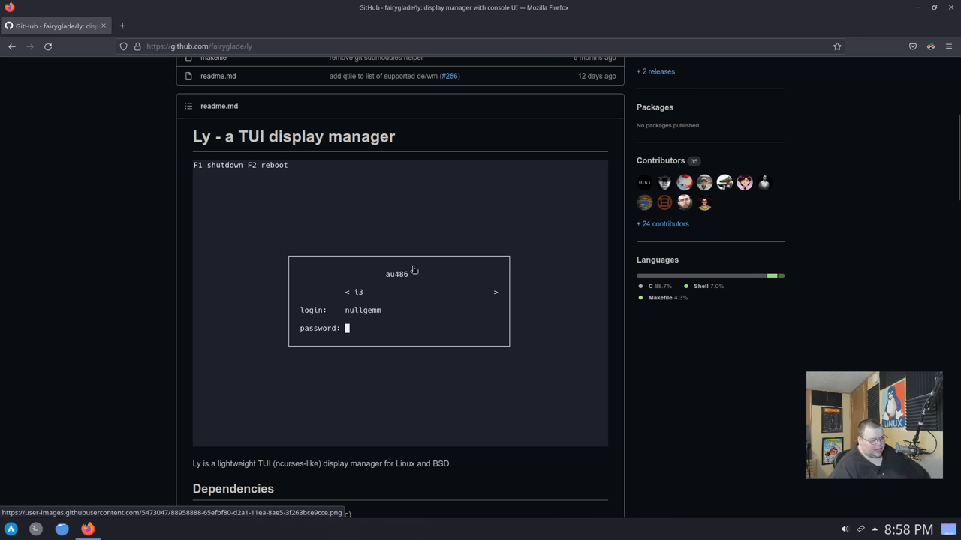
mouse_move(347, 277)
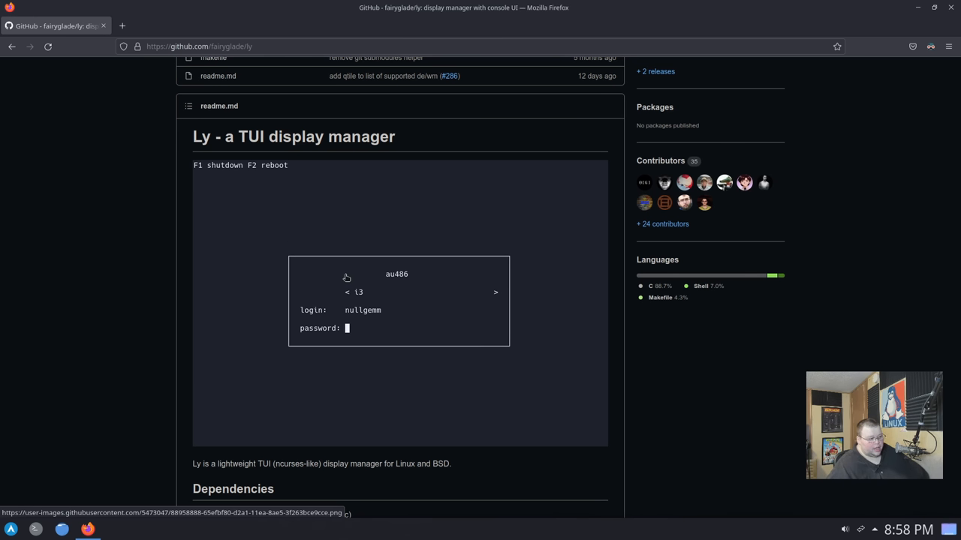
mouse_move(378, 323)
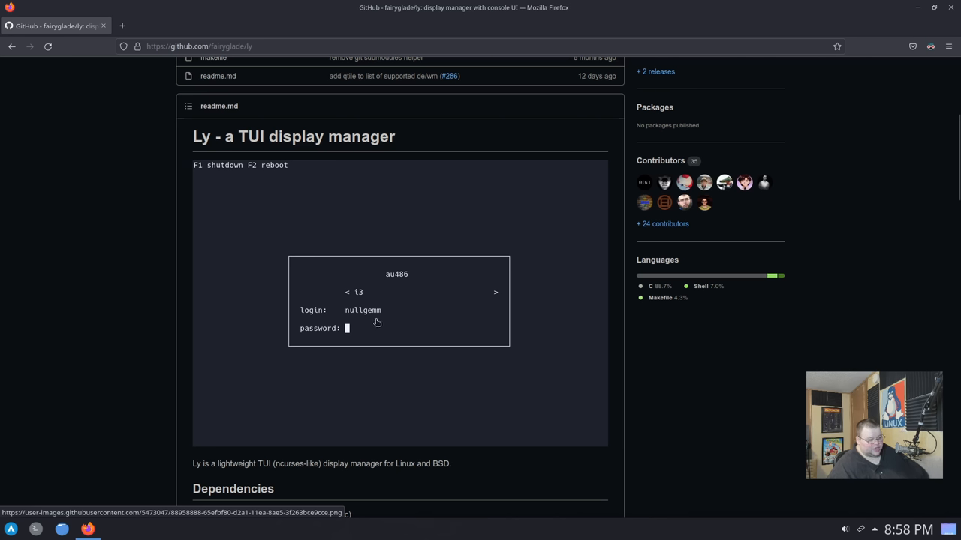
mouse_move(354, 301)
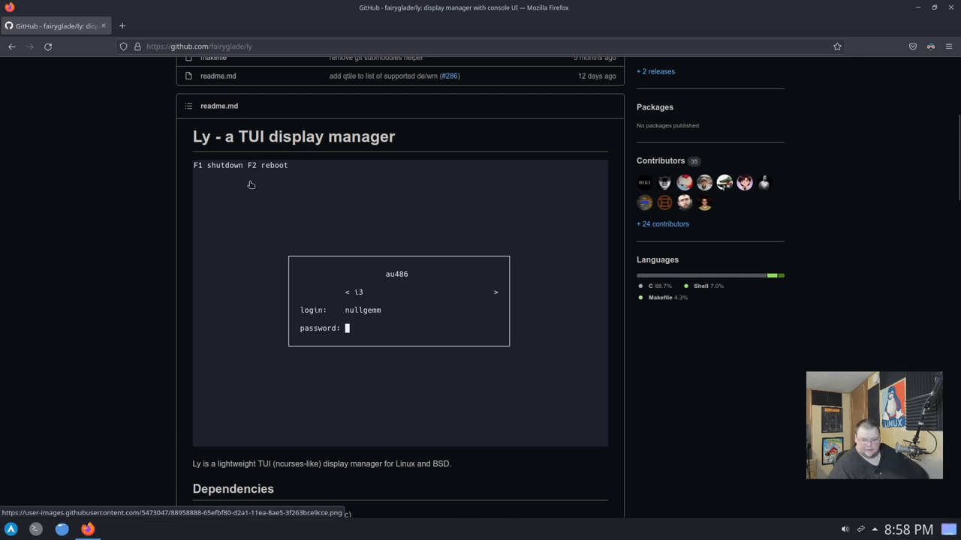
mouse_move(253, 184)
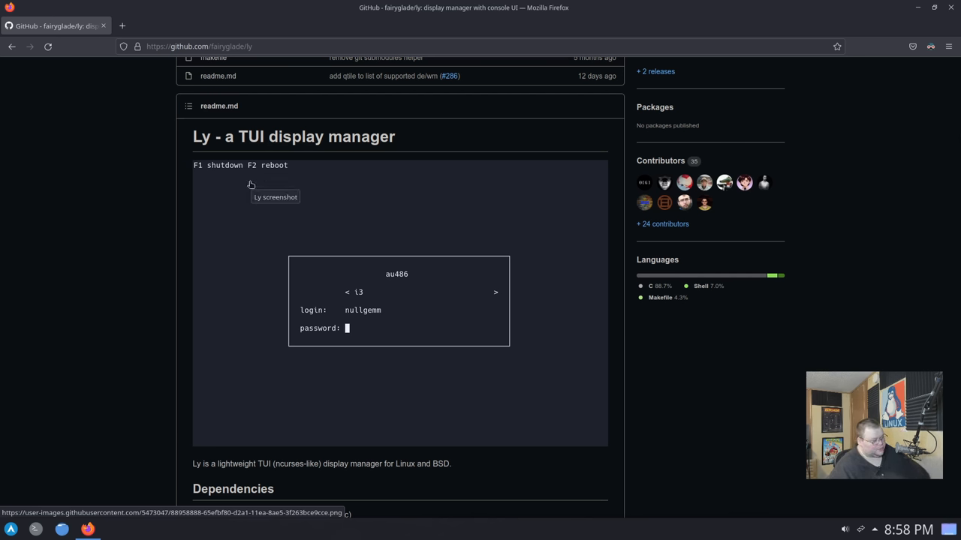
mouse_move(219, 208)
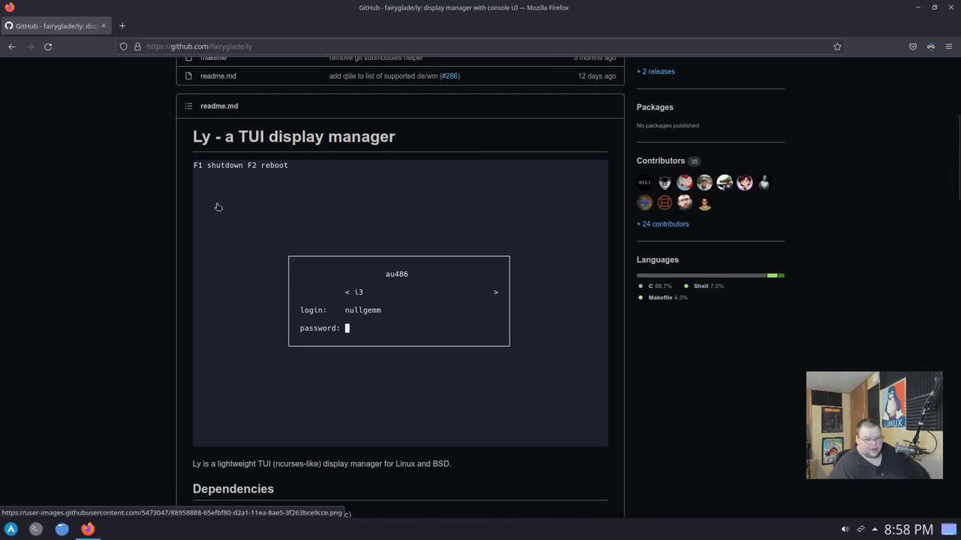
mouse_move(235, 228)
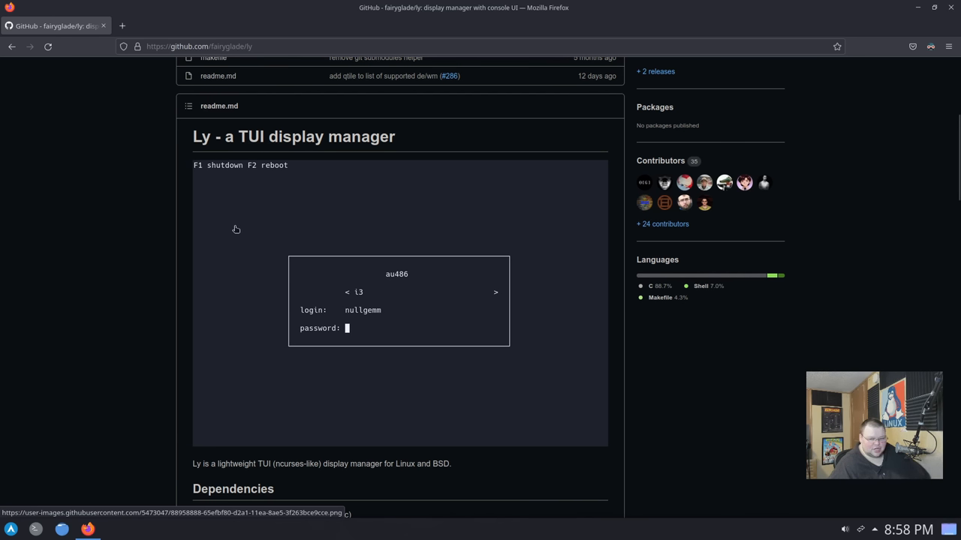
mouse_move(150, 261)
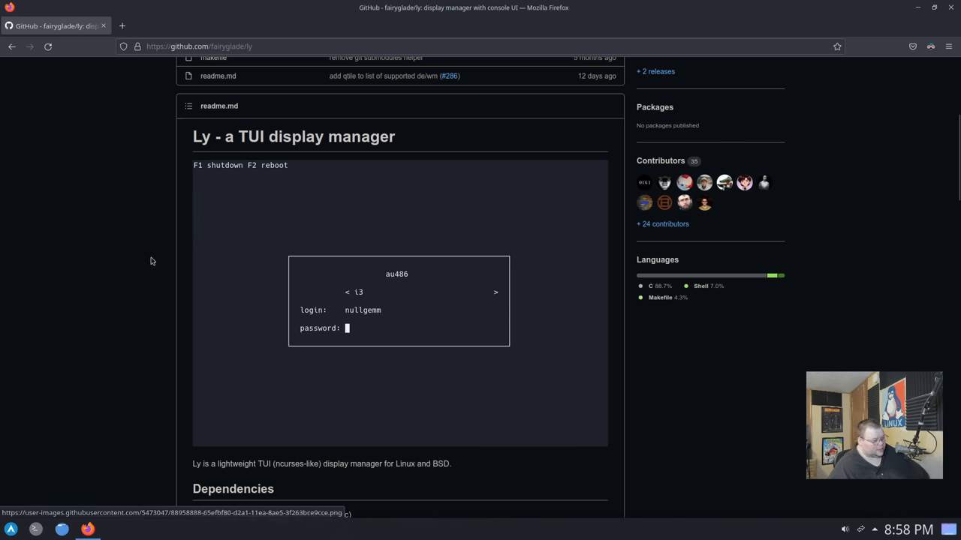
mouse_move(135, 306)
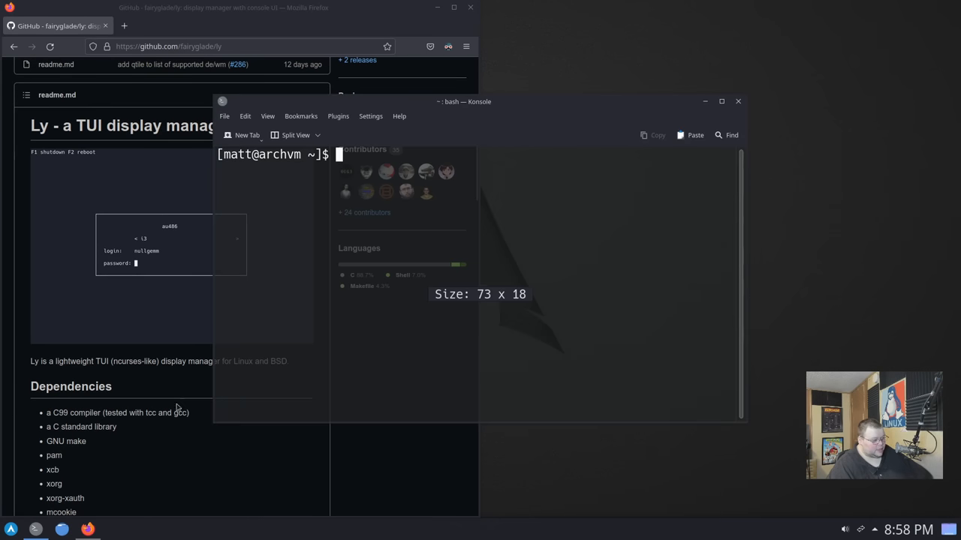
left_click(720, 102)
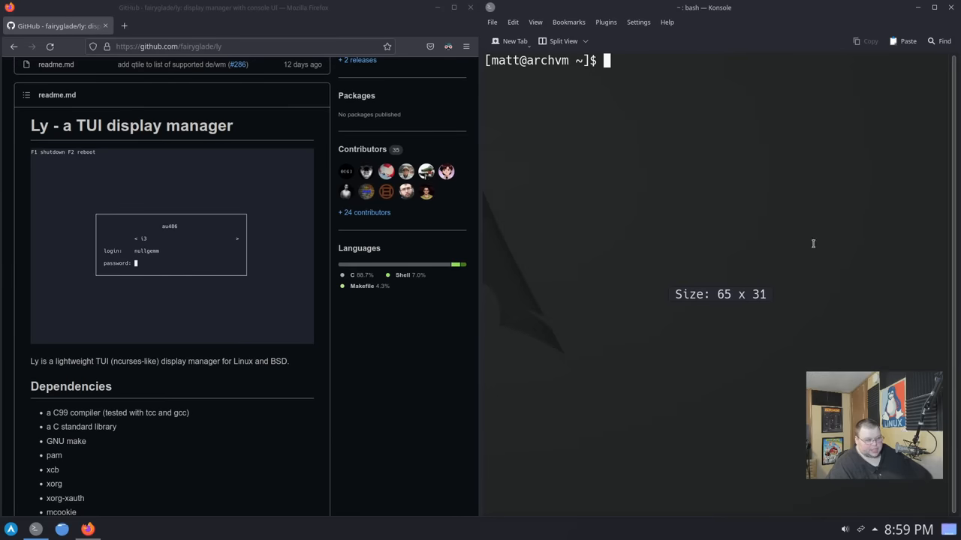
scroll("down", 3)
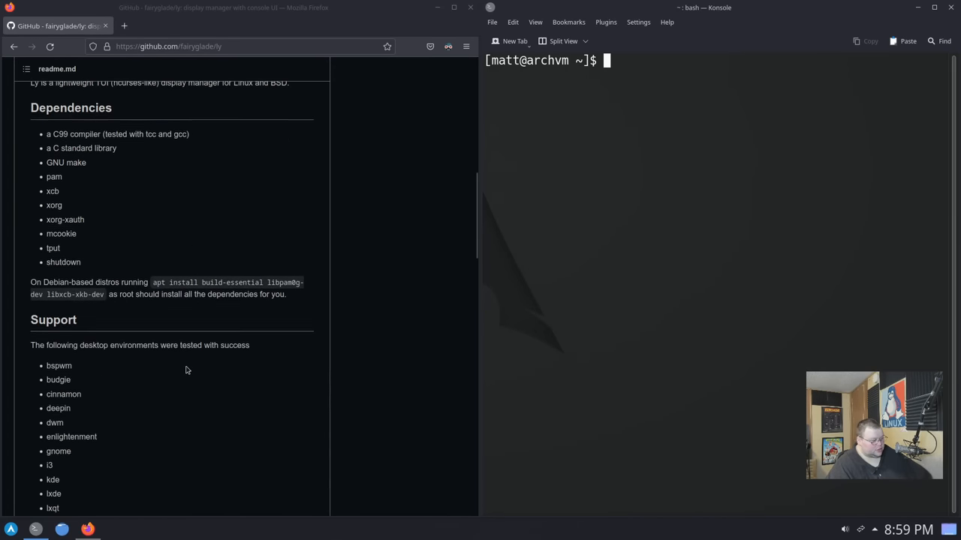
scroll("down", 3)
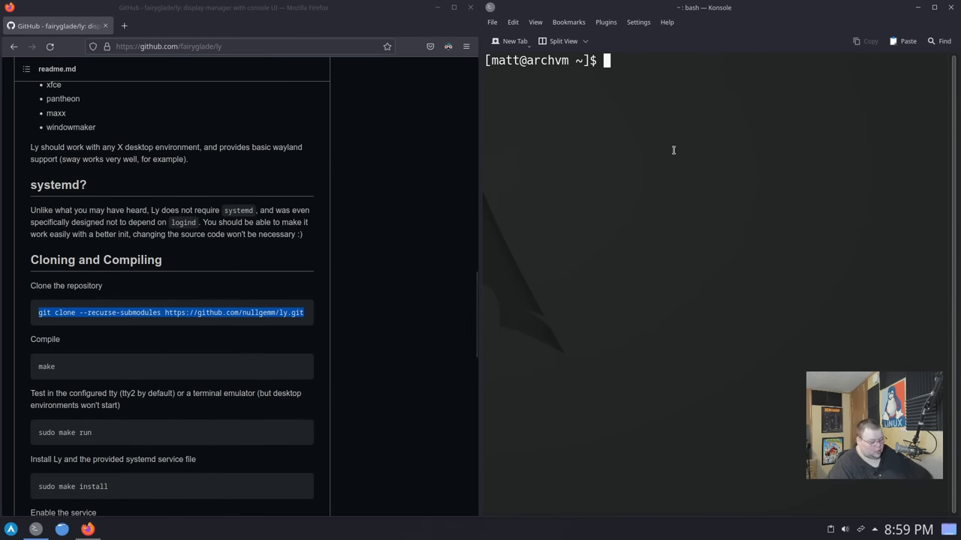
type("git clone --recurse-submodules https://github.com/nullgemm/ly.git")
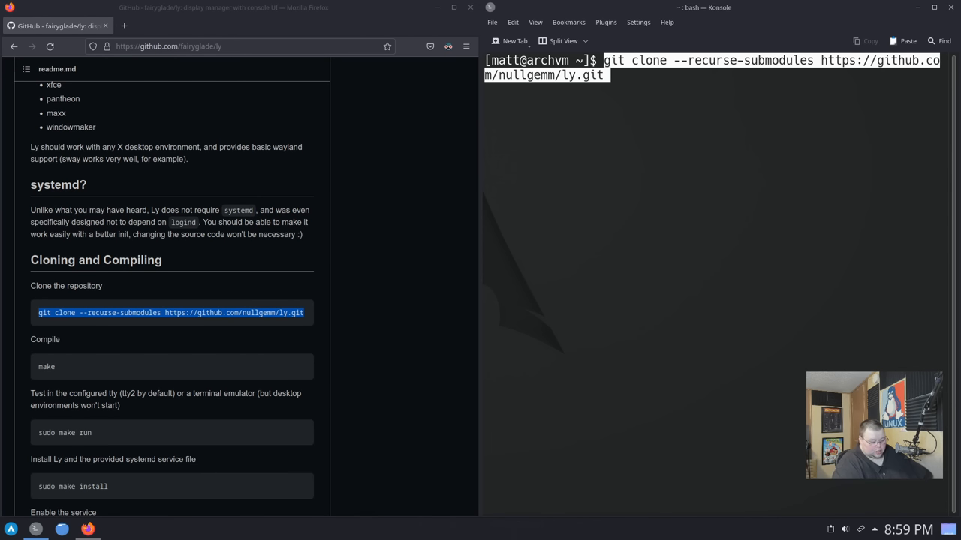
key("Return")
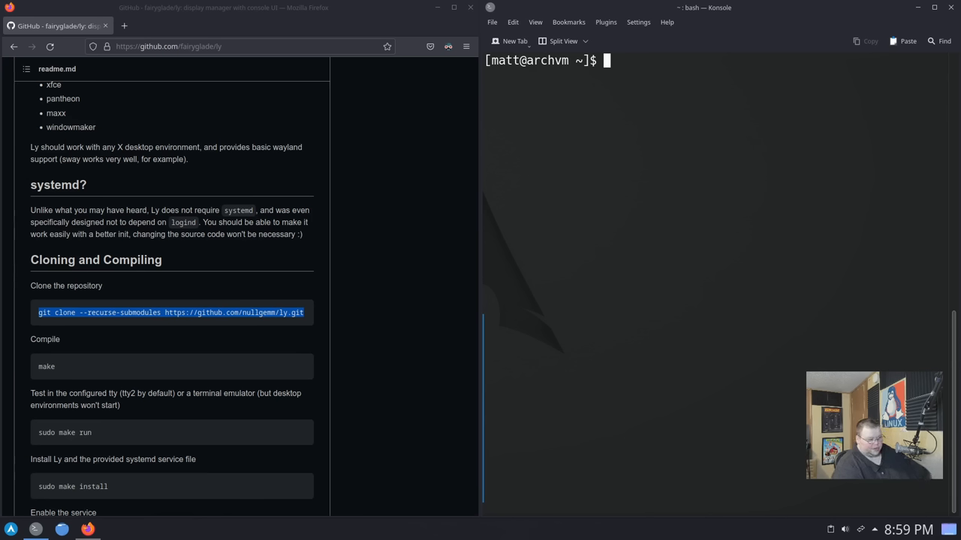
Enter the ly/ folder and run make to build bin/ly.
type("cd")
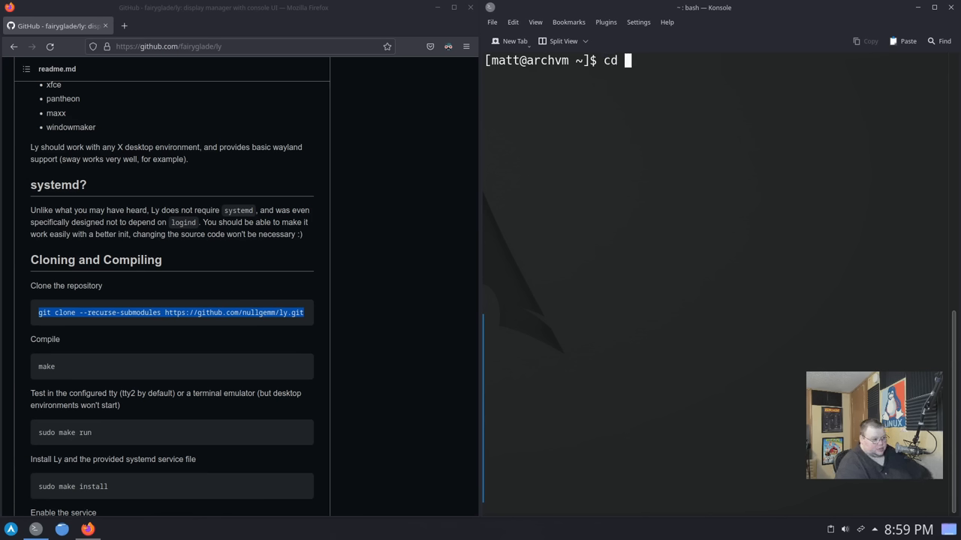
type("ly/")
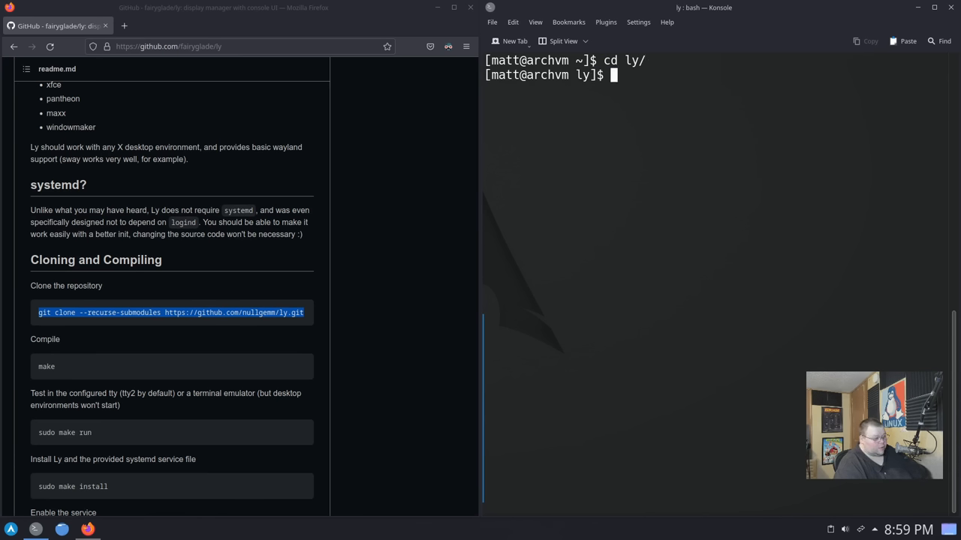
type("makle")
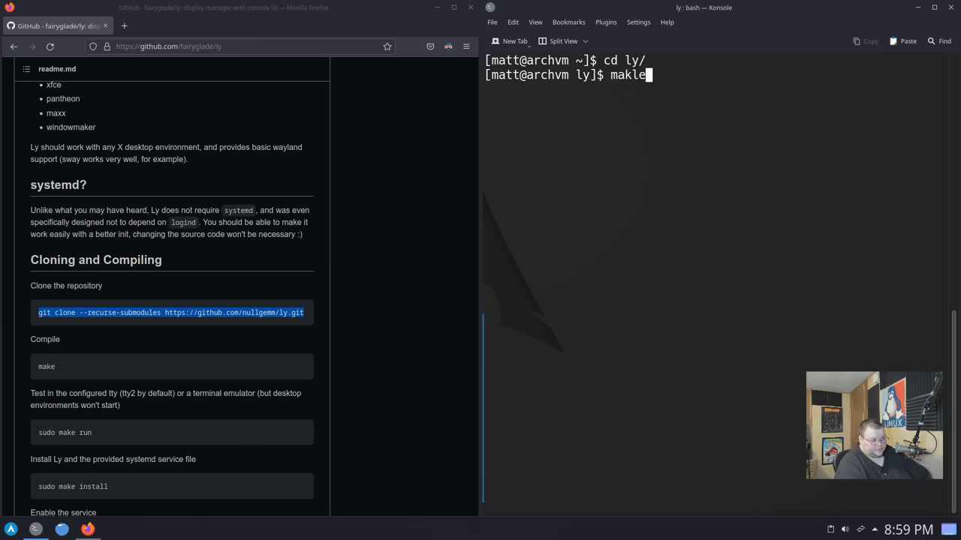
key("BackSpace")
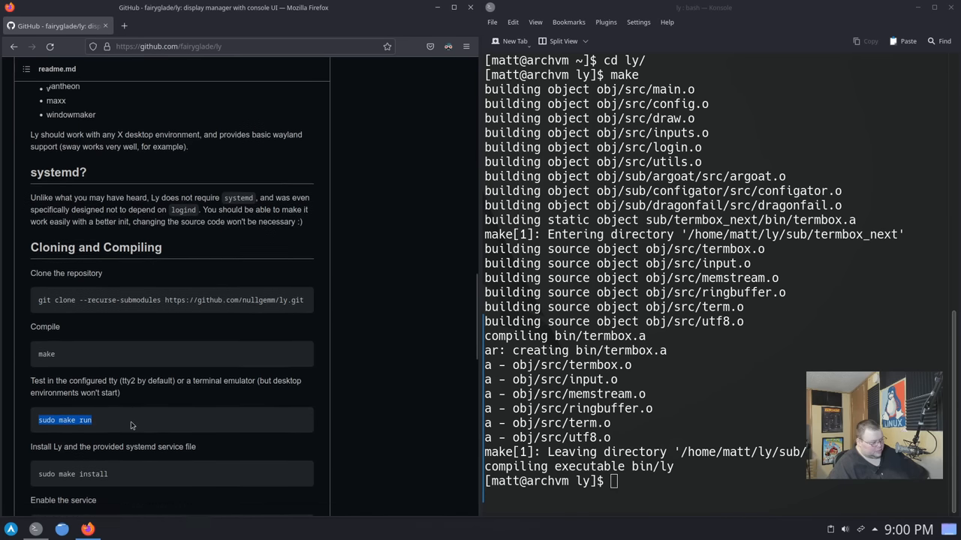
scroll("down", 3)
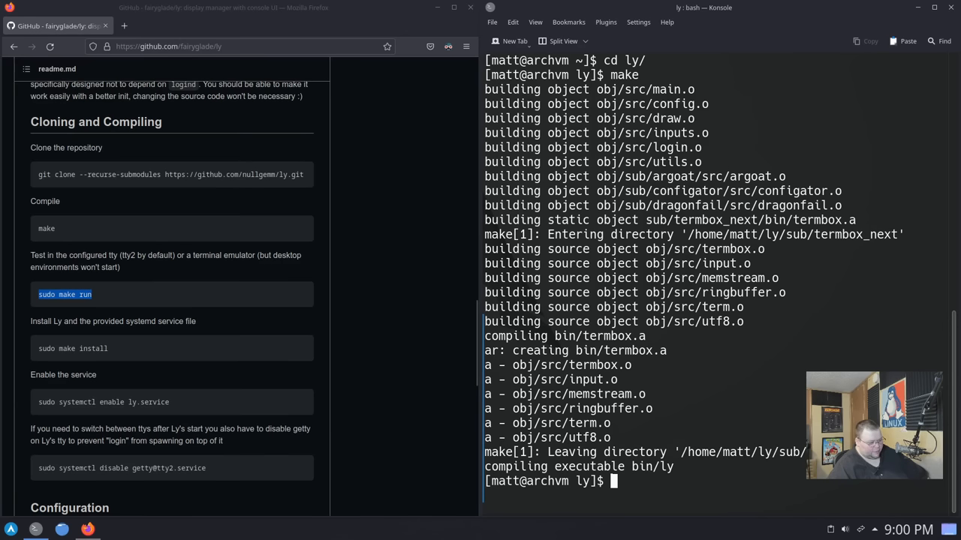
Preview Ly's login screen with 'sudo make run', then return to the shell.
type("sudo make run")
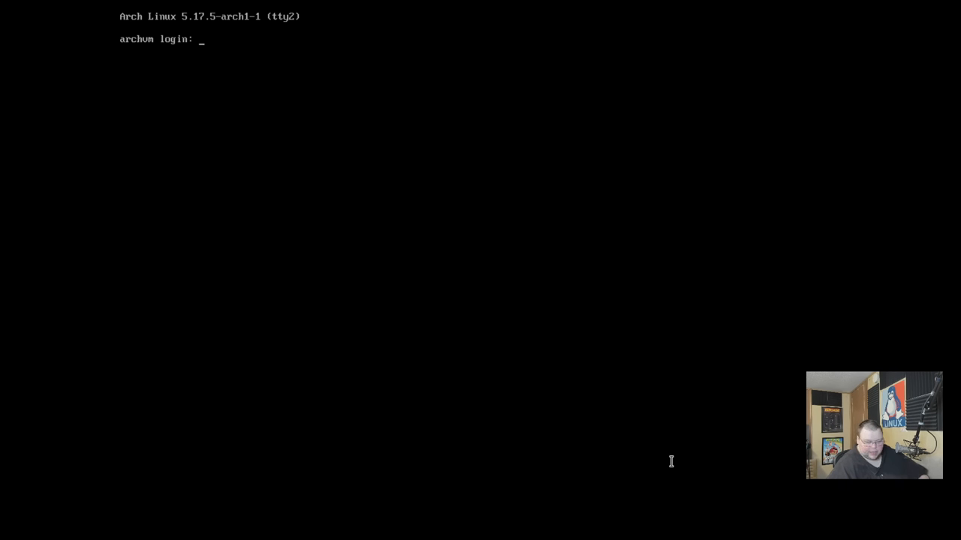
mouse_move(459, 97)
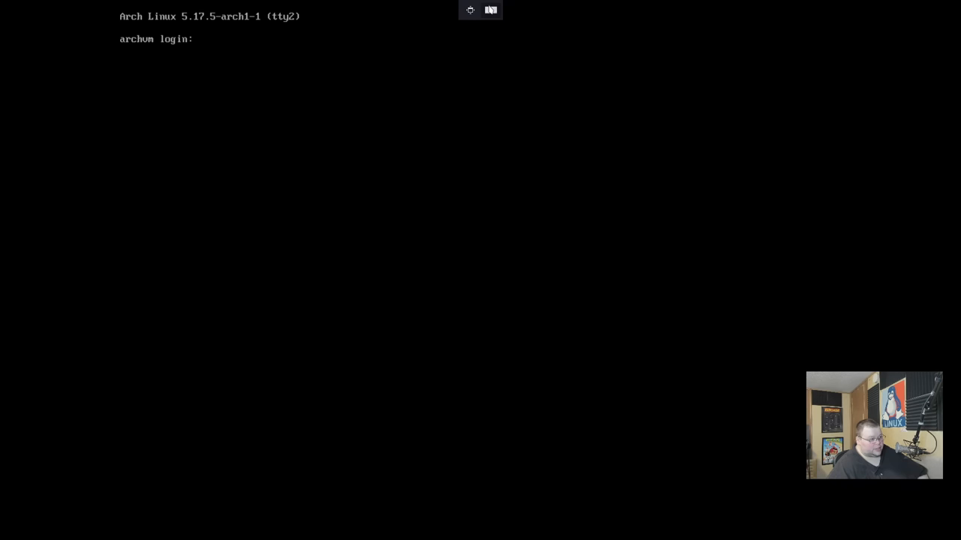
left_click(489, 9)
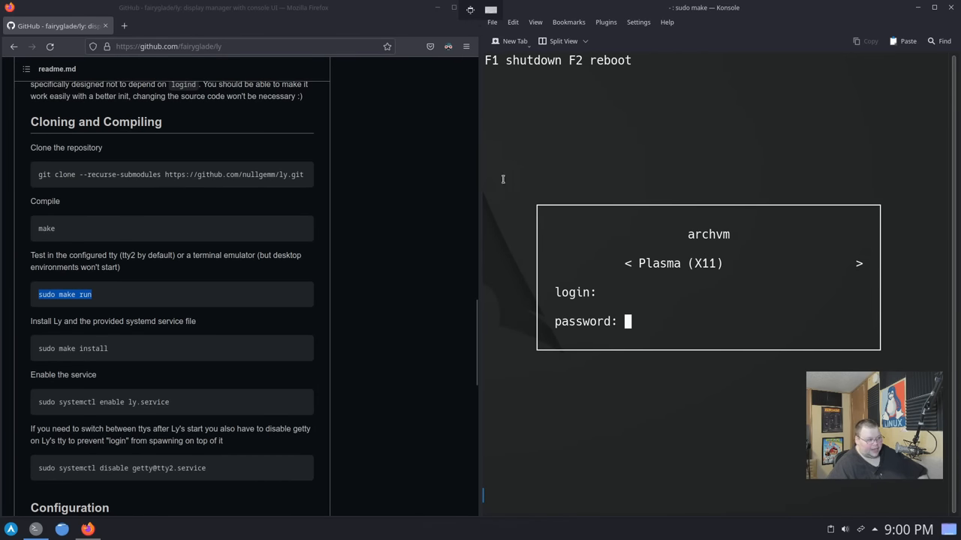
mouse_move(522, 177)
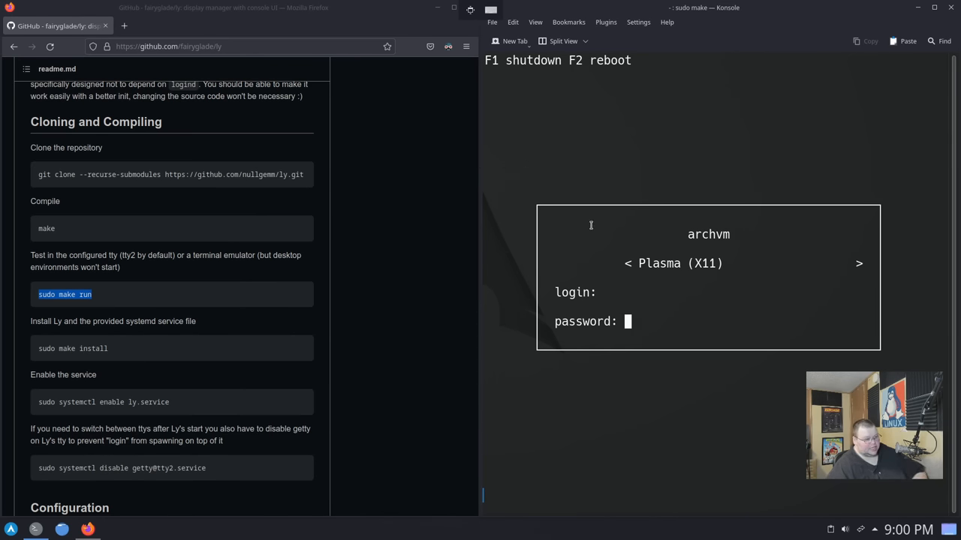
mouse_move(690, 263)
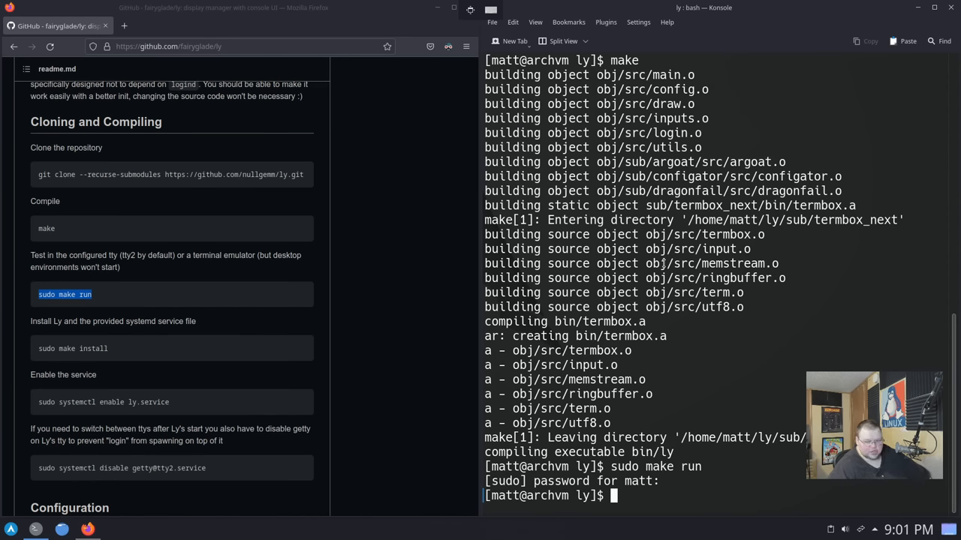
mouse_move(105, 336)
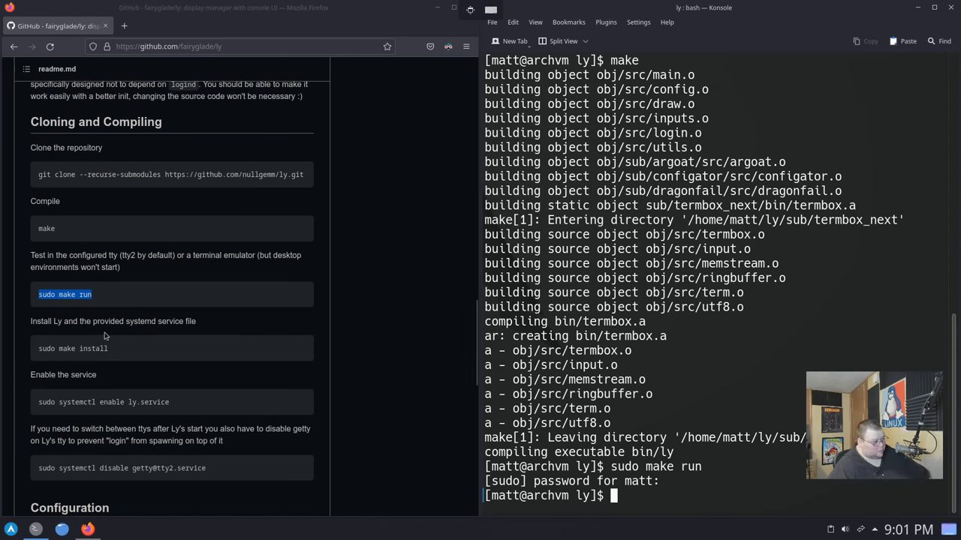
Run 'sudo make install' copied from the readme and clear the terminal.
double_click(72, 348)
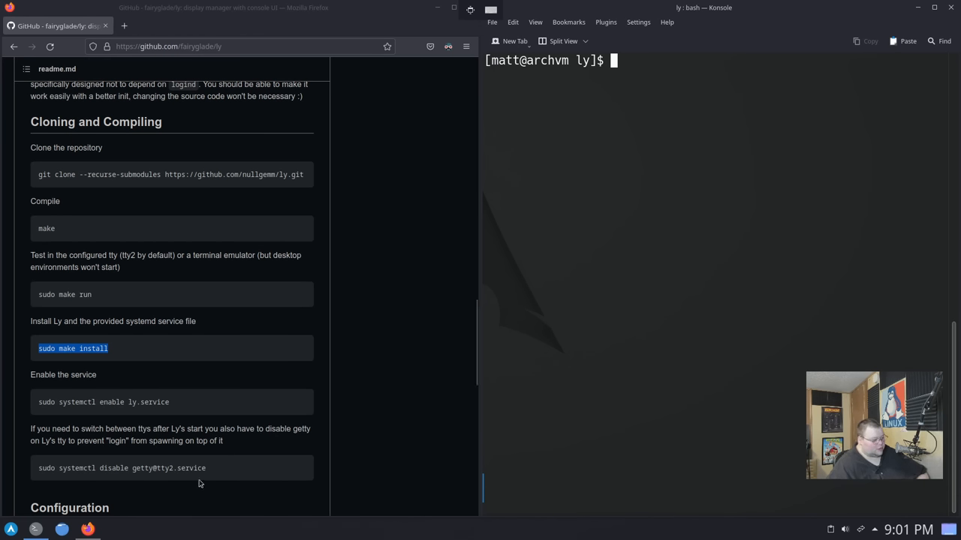
scroll("down", 3)
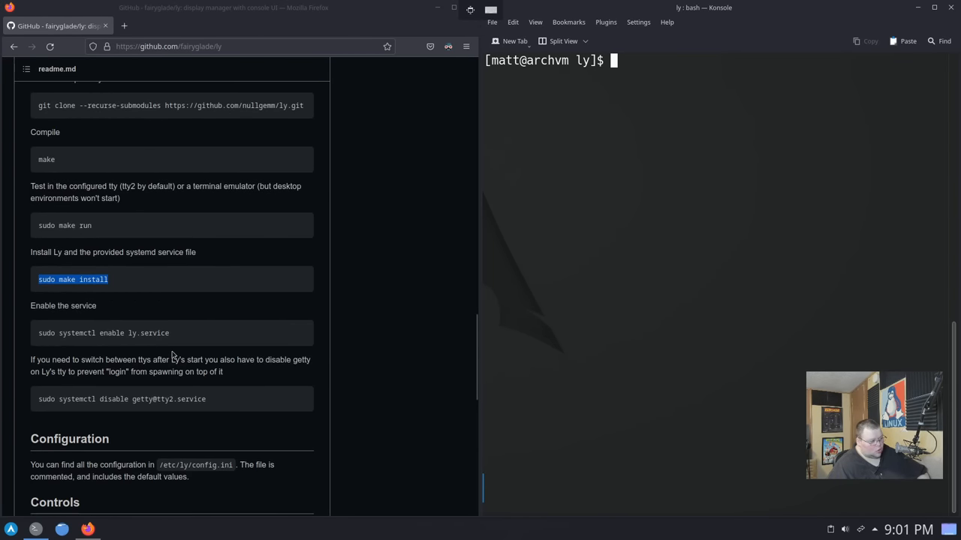
mouse_move(173, 333)
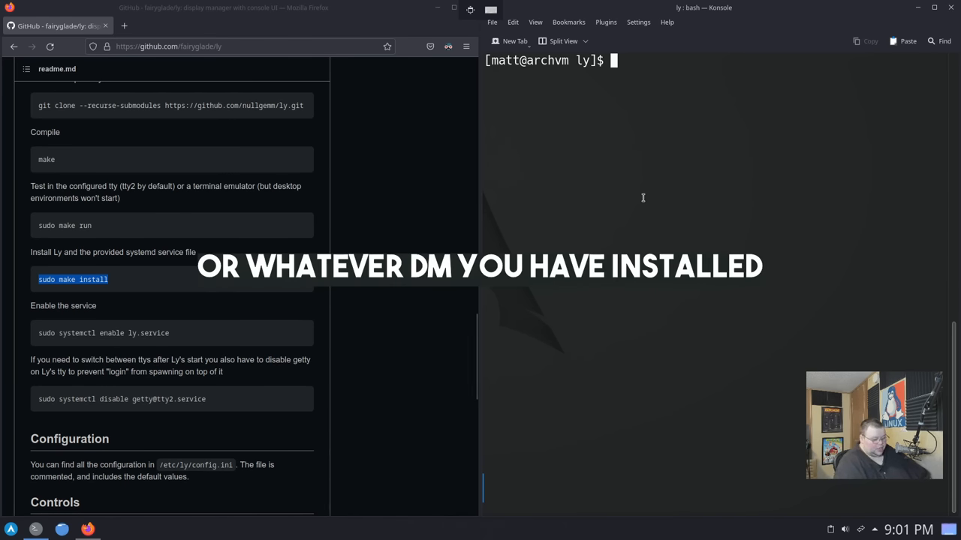
Remove SDDM and sddm-kcm with 'sudo pacman -Rns sddm sddm-kcm'.
type("sudo pacman")
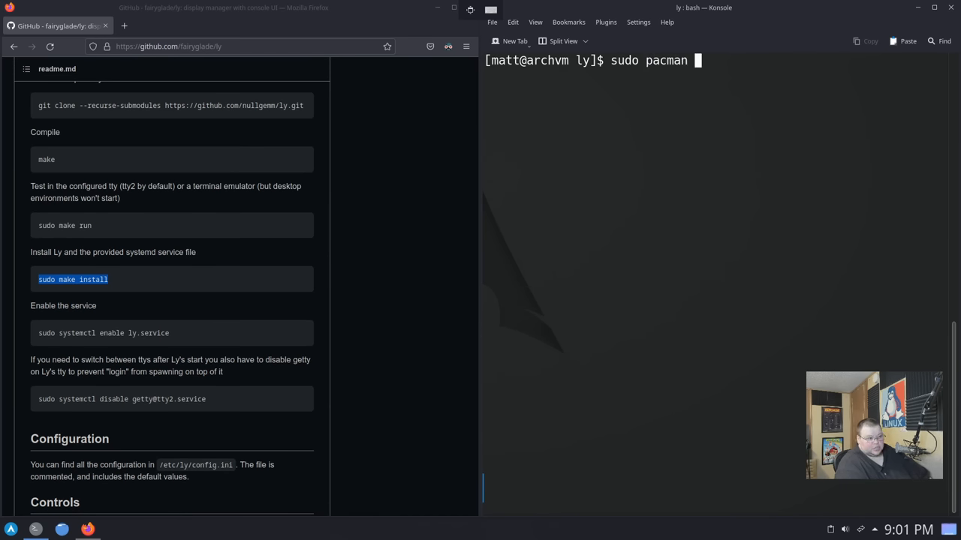
type("-Rns sddm")
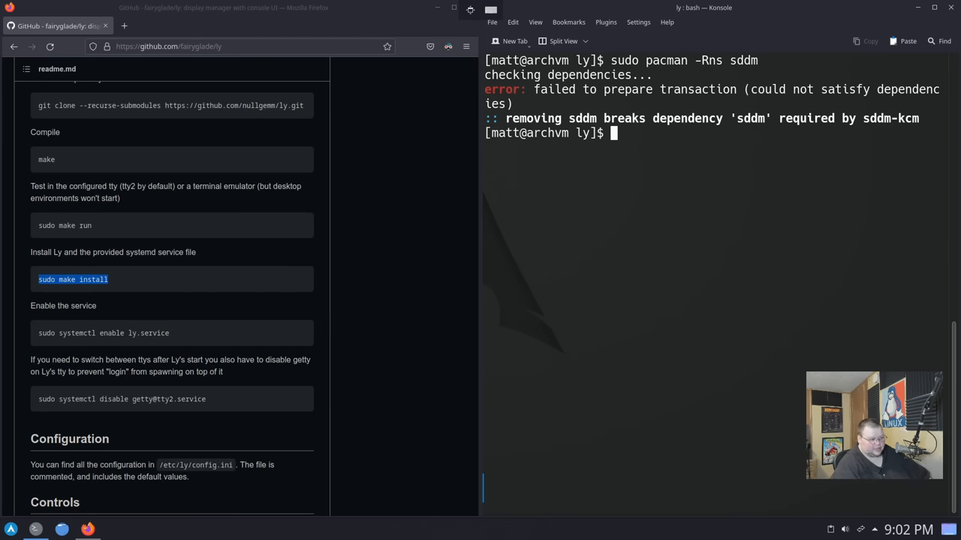
type("sudo pacman -Rns sddm sddm")
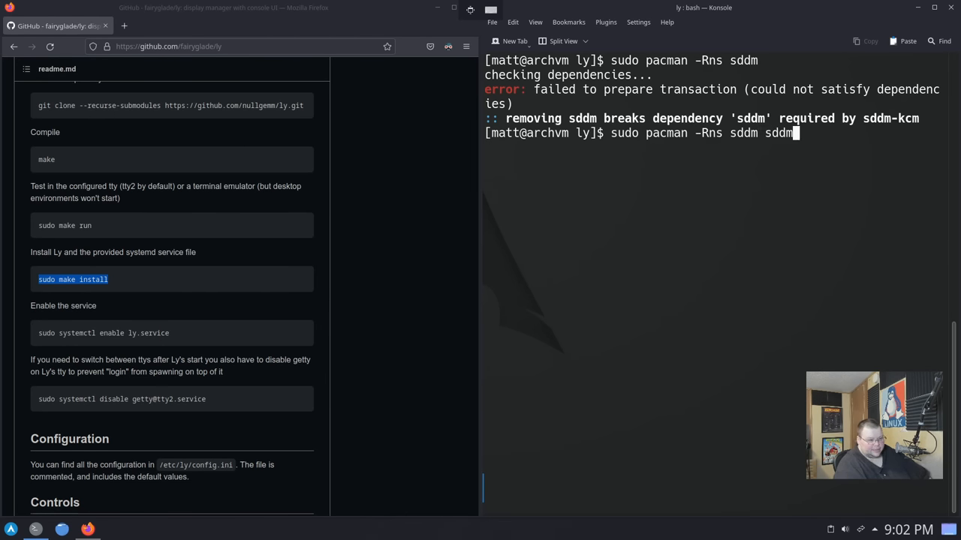
type("-kcm")
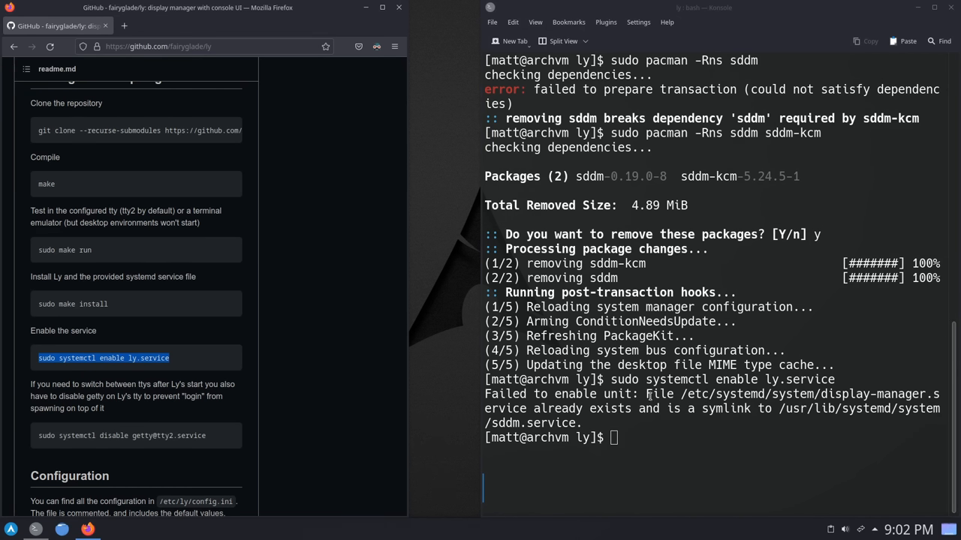
Delete /etc/systemd/system/display-manager.service with sudo rm.
double_click(732, 393)
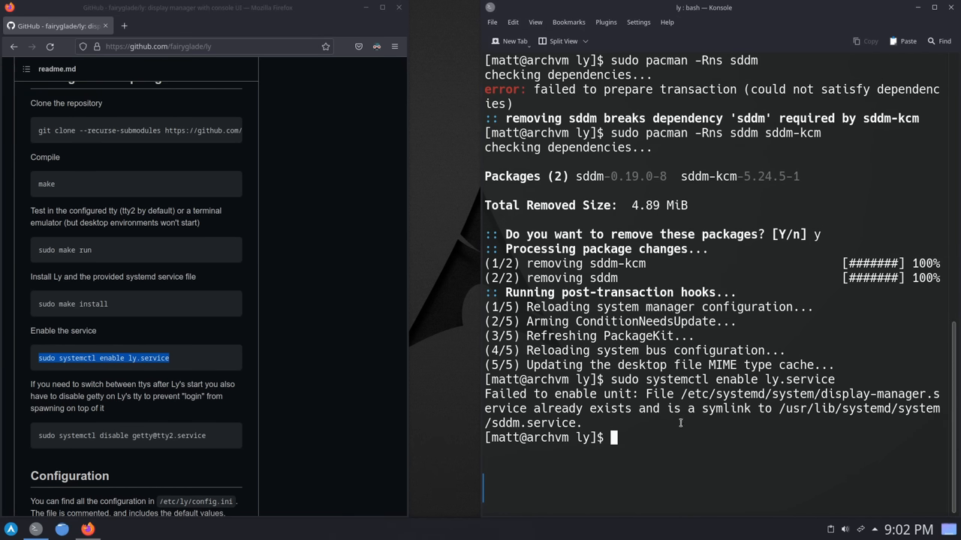
type("sudo rm")
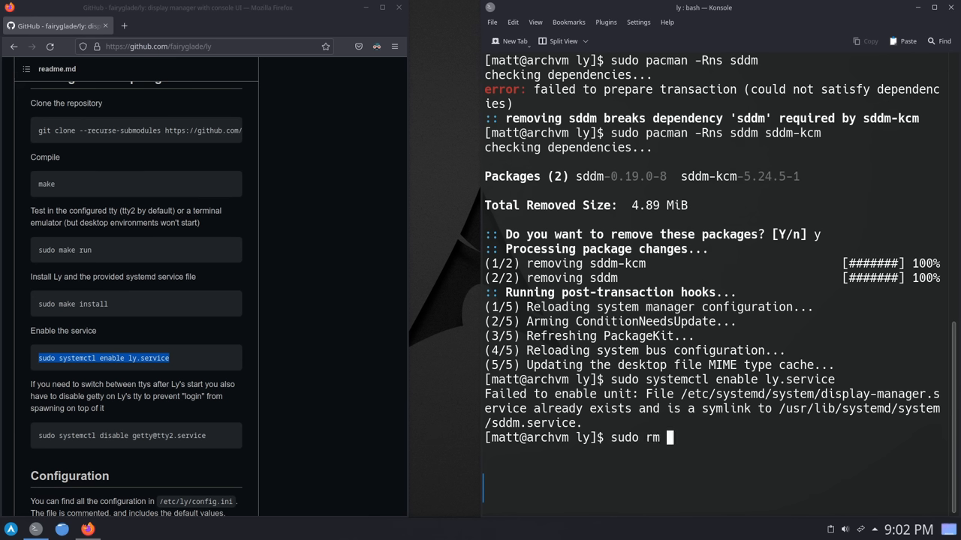
type("/etc/systemd/")
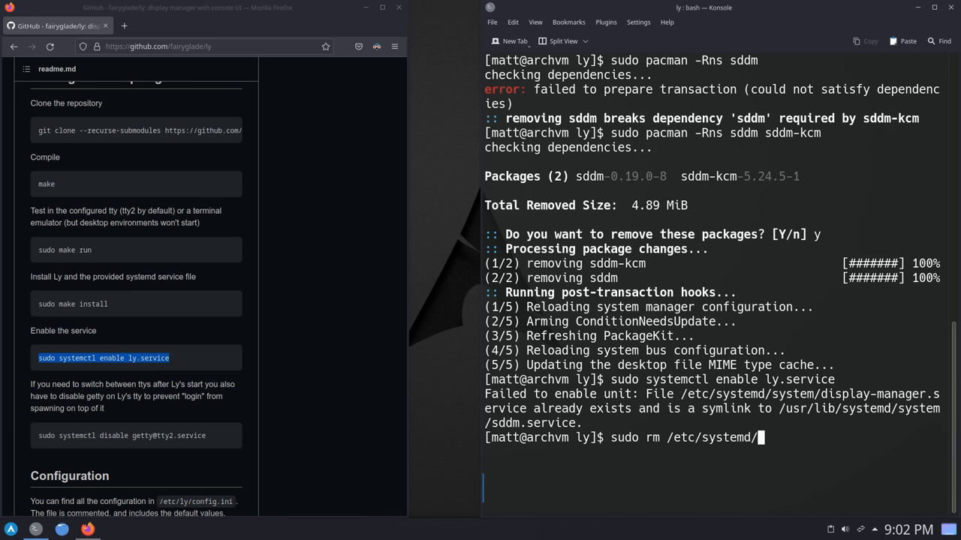
type("system")
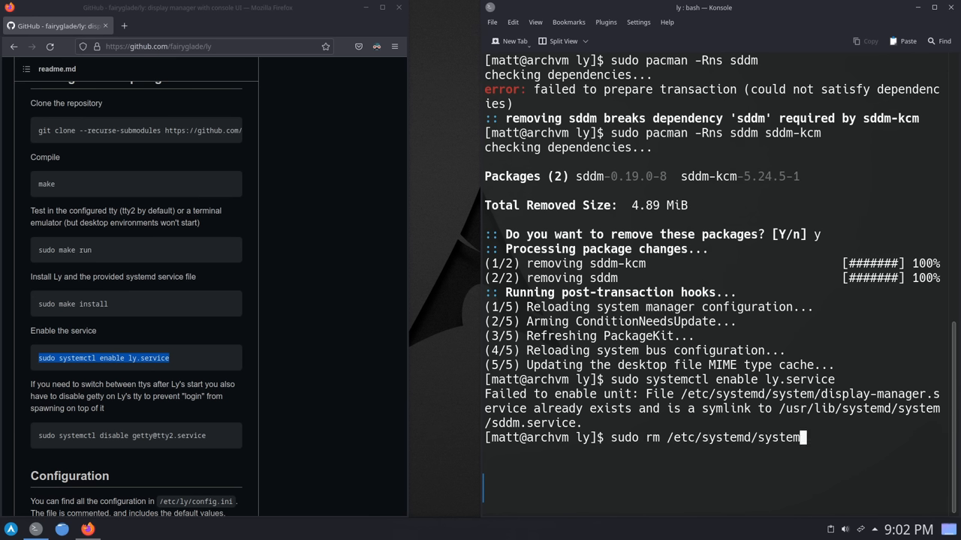
type("display-manager.service")
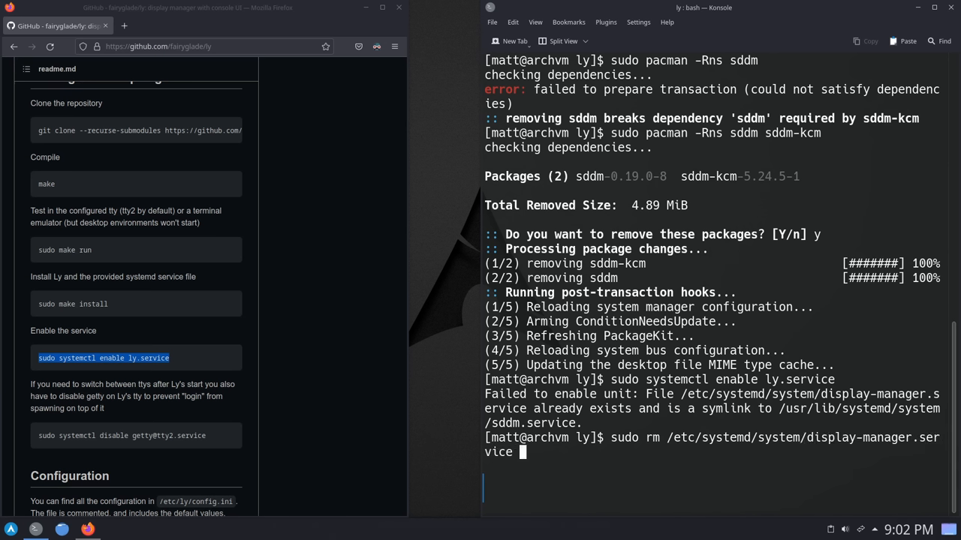
key("Return")
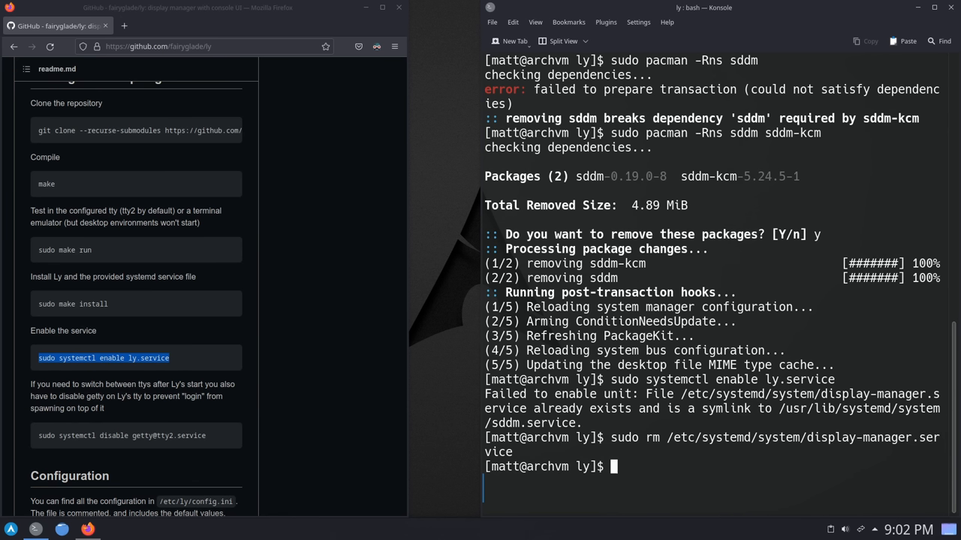
Enable the Ly service with 'sudo systemctl enable ly.service'.
type("sudo systemctl enable ly.service")
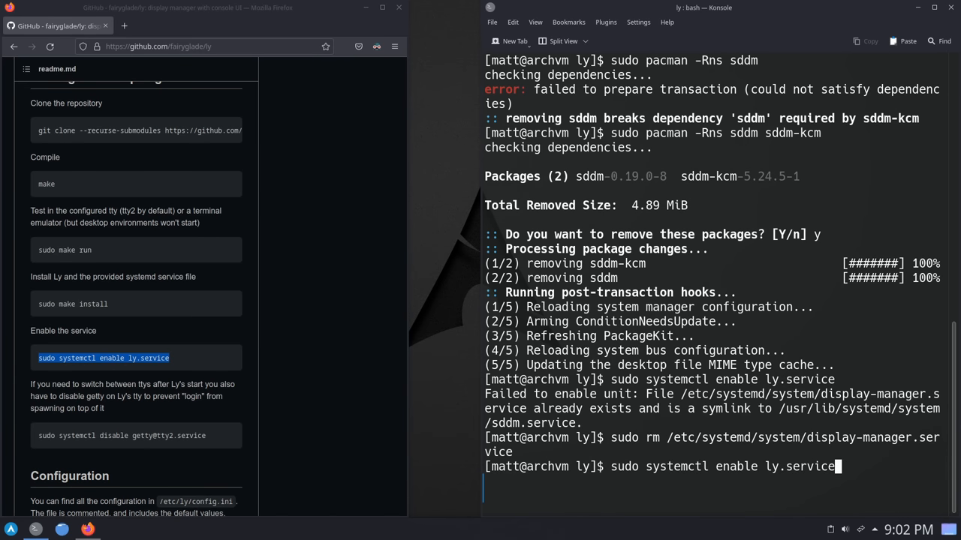
key("Return")
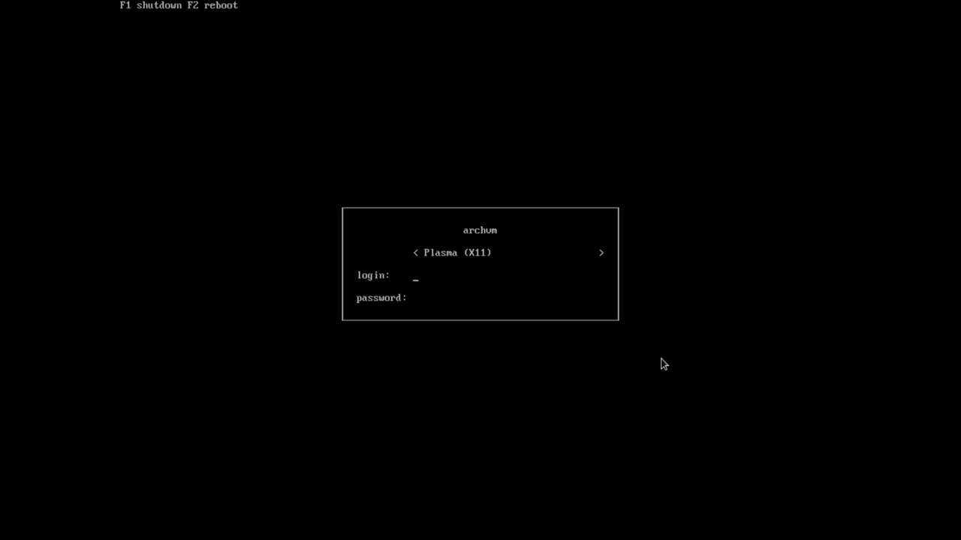
Enter the username and password in Ly, choose the session and log in to Plasma.
type("m")
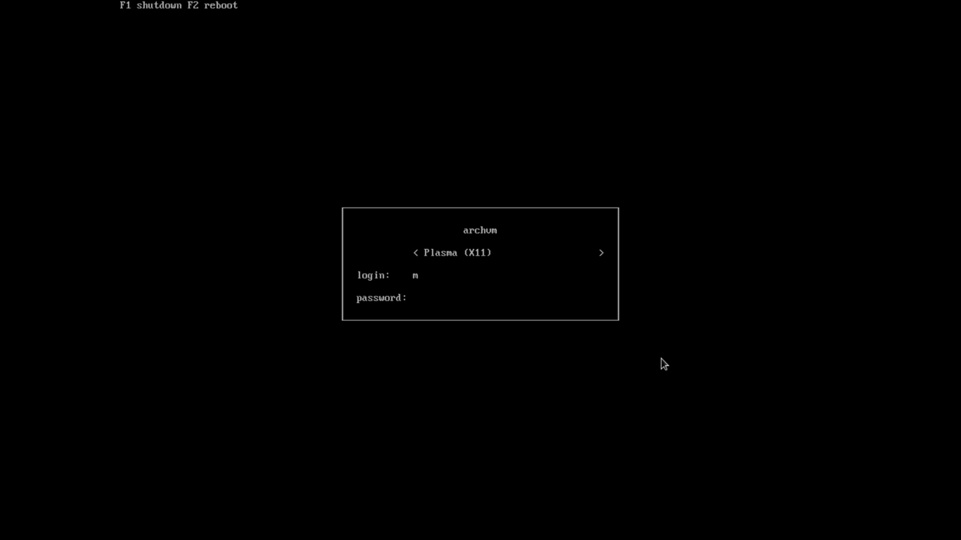
type("att")
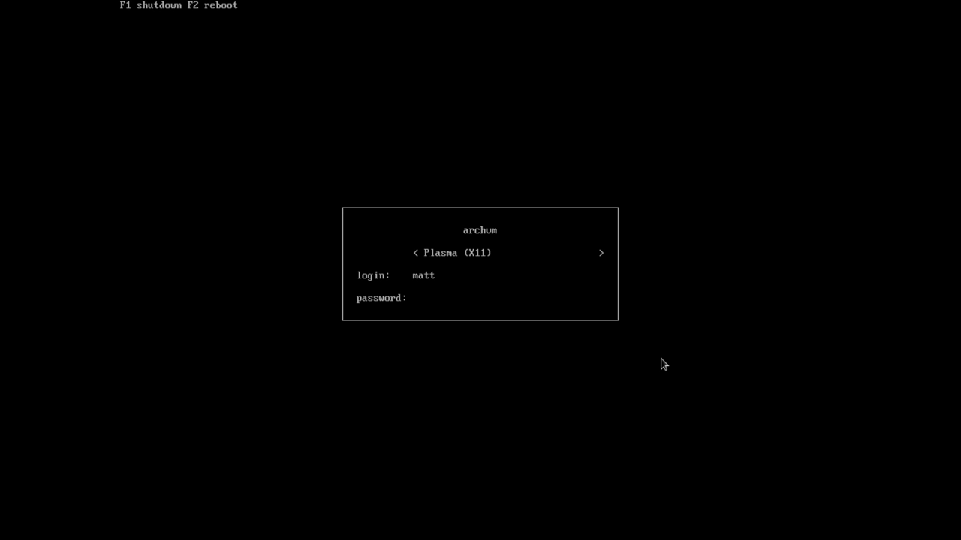
left_click(414, 253)
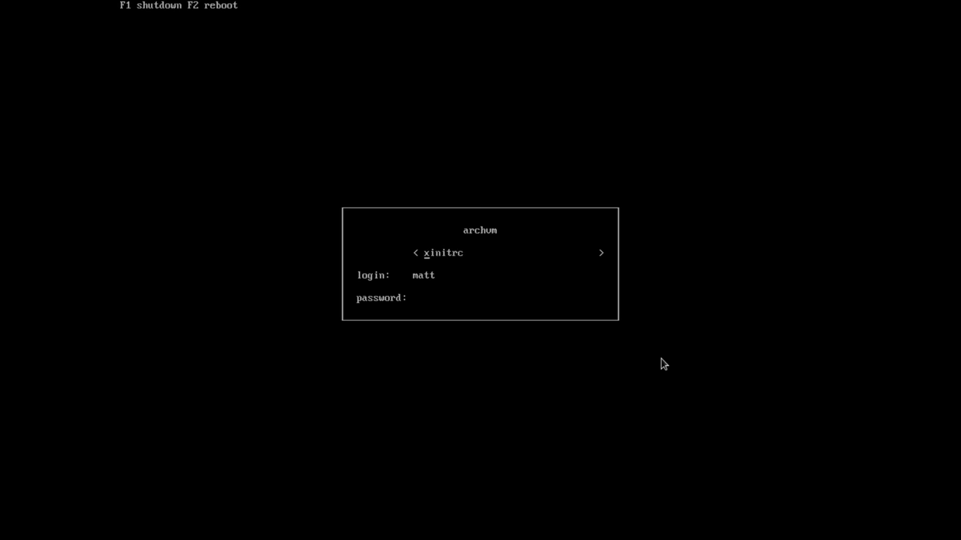
left_click(601, 252)
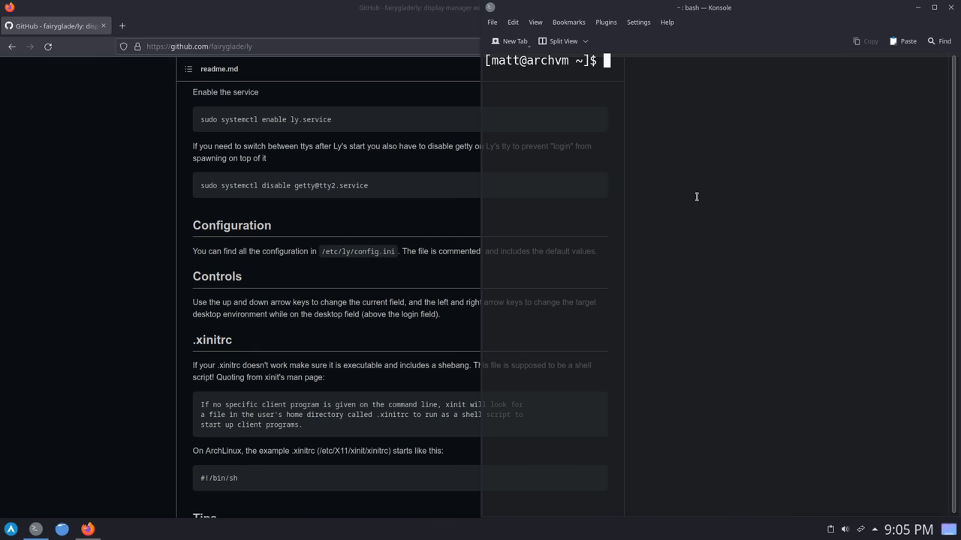
Go to /etc/, list it, and try 'sudo vim config.ini', which fails without vim.
type("cd /etc/ly/")
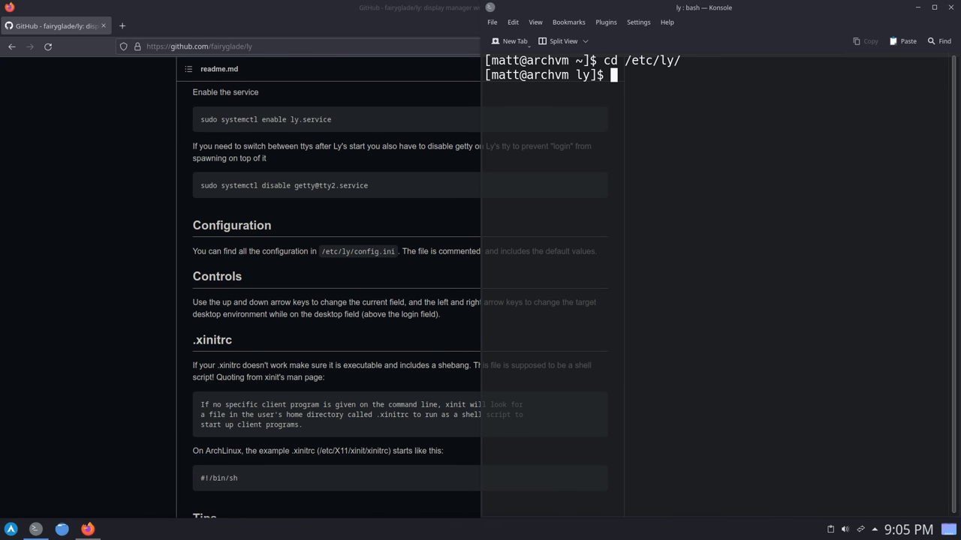
type("ls")
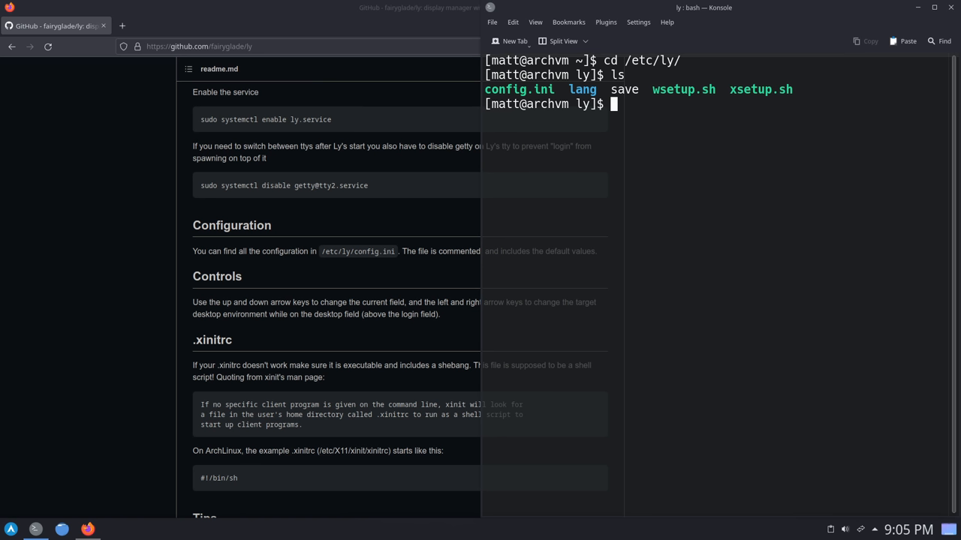
type("su")
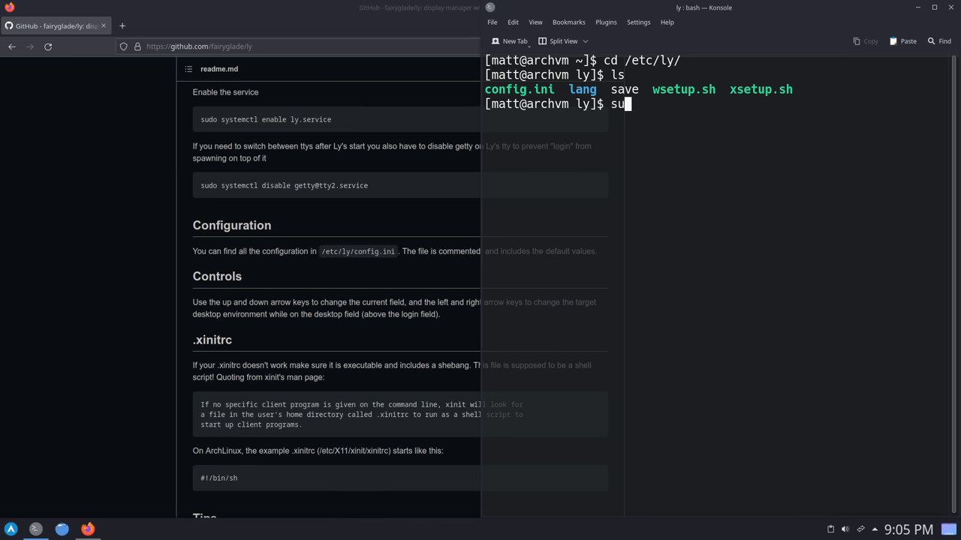
type("do")
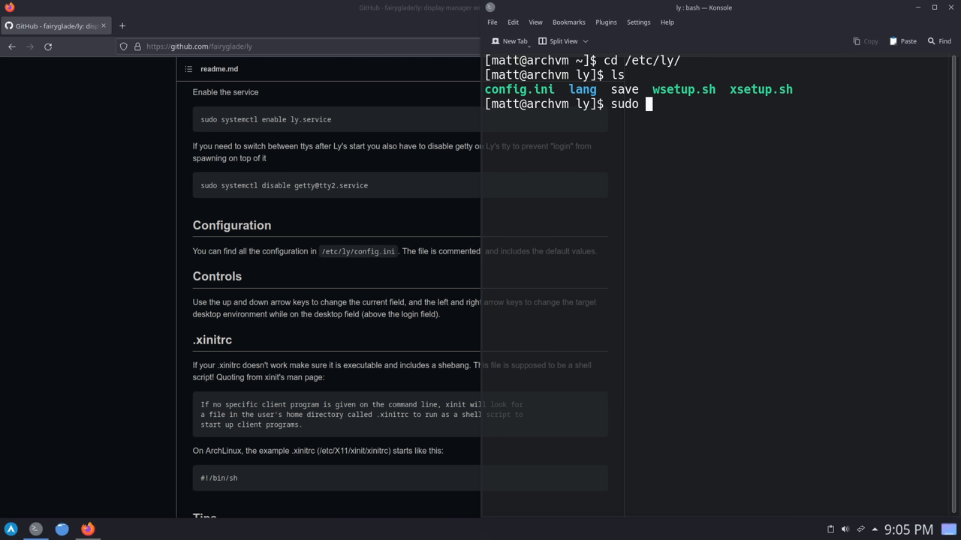
type("conf")
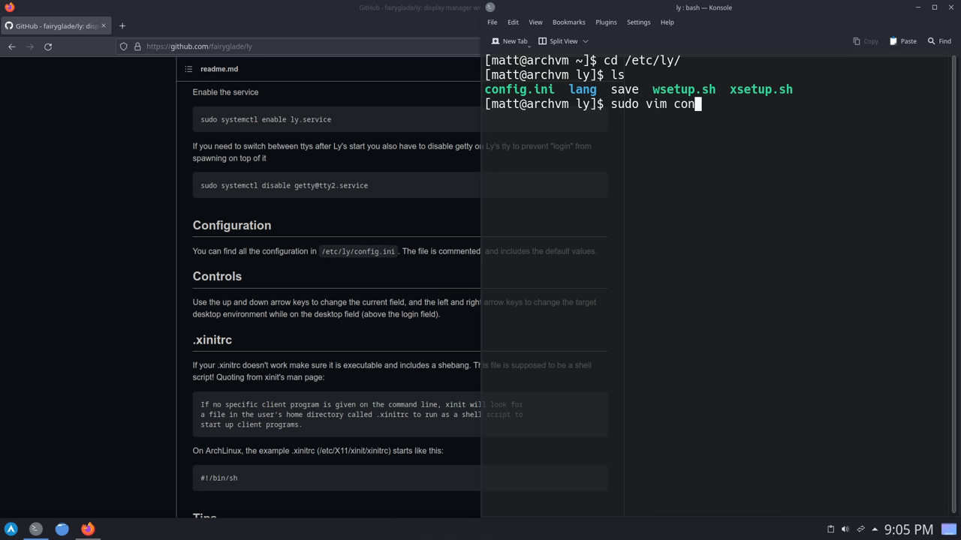
type("fig.ini")
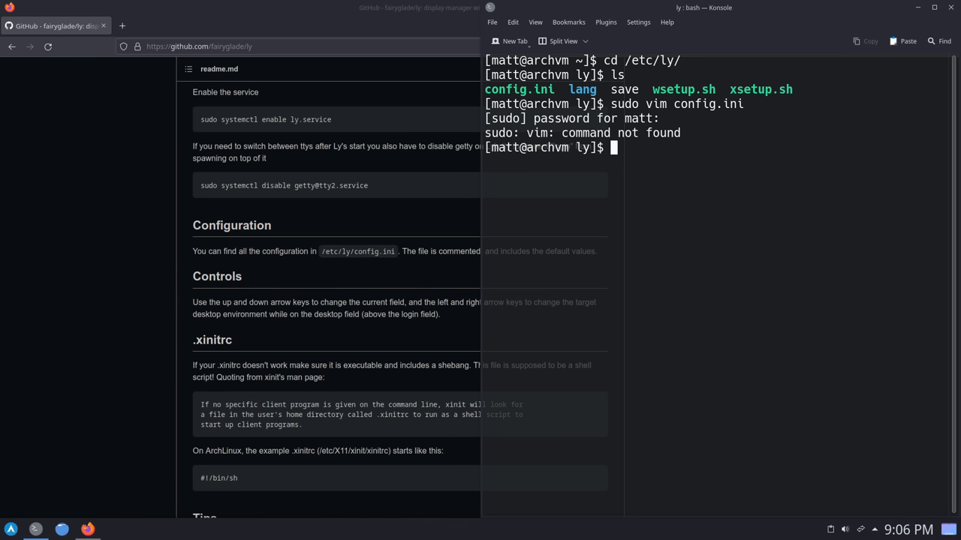
Install vim with 'sudo pacman -S vim', confirming with y.
type("sudo")
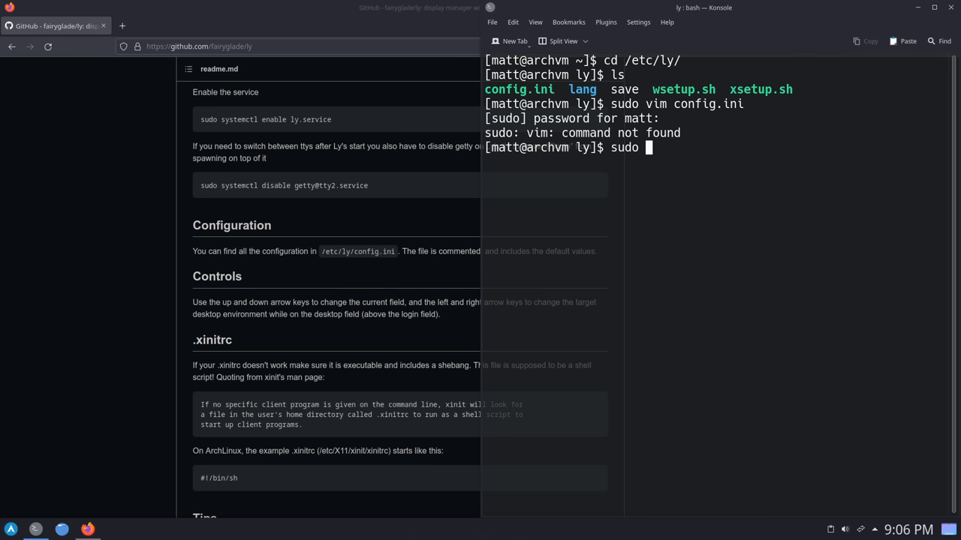
type("pacman")
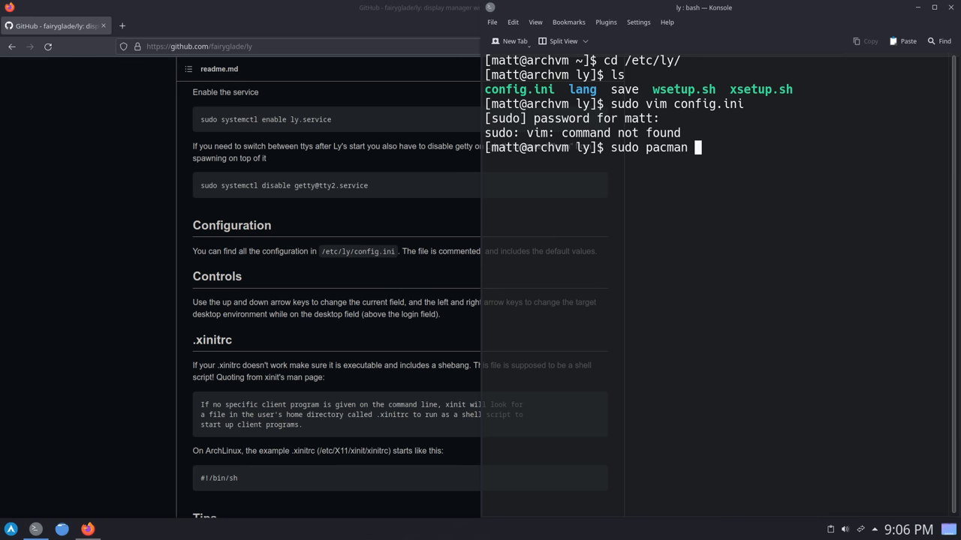
type("-S vim")
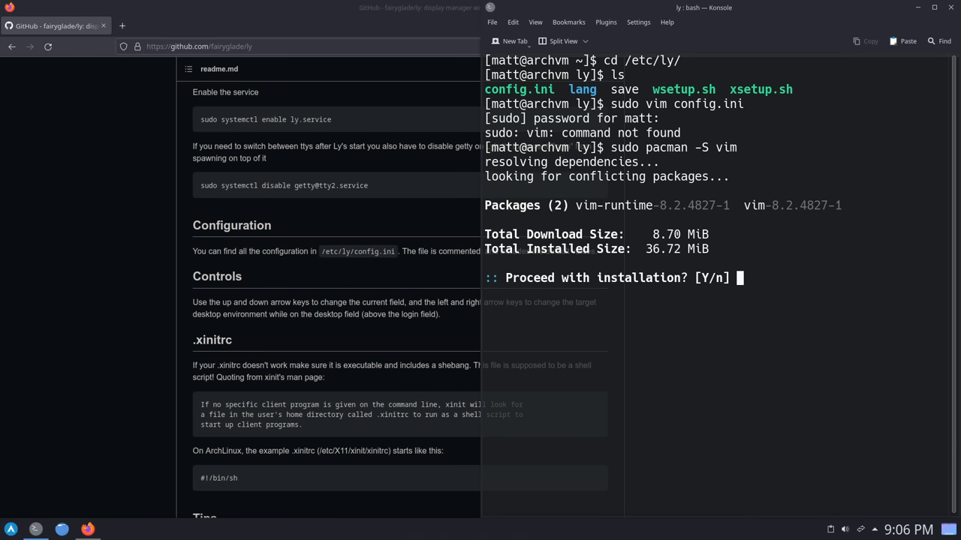
type("y")
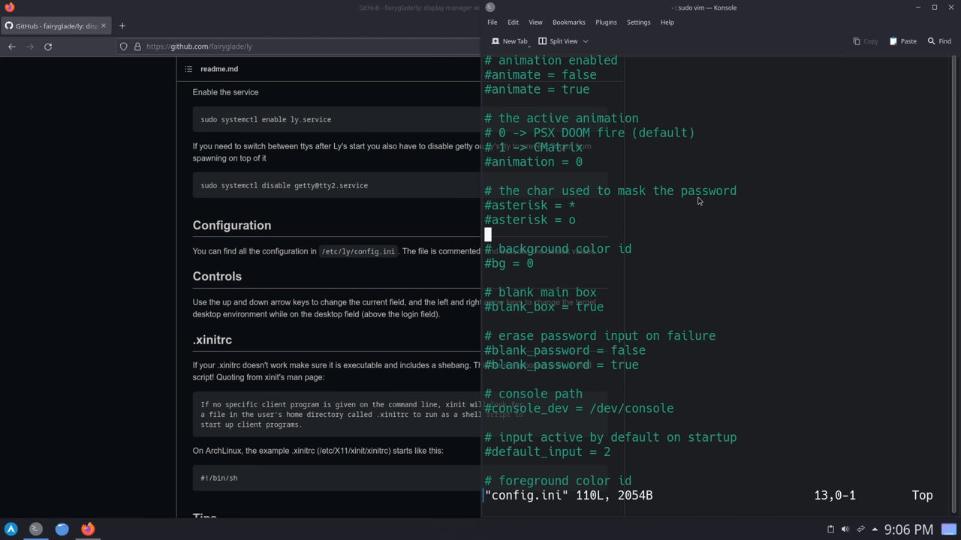
Jump to the top of config.ini and scroll through the animation, asterisk, bg, blank_box and hide_borders options.
key("gg")
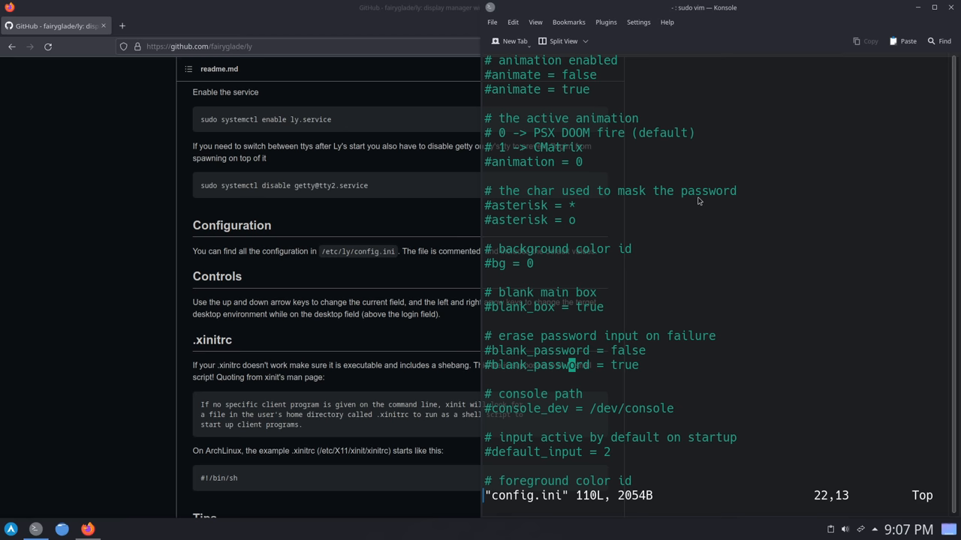
scroll("down", 3)
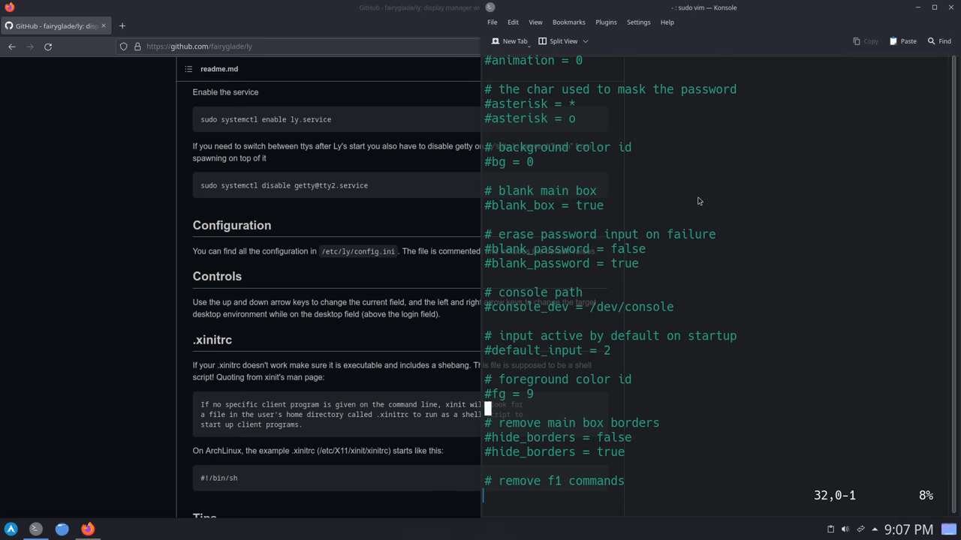
scroll("down", 3)
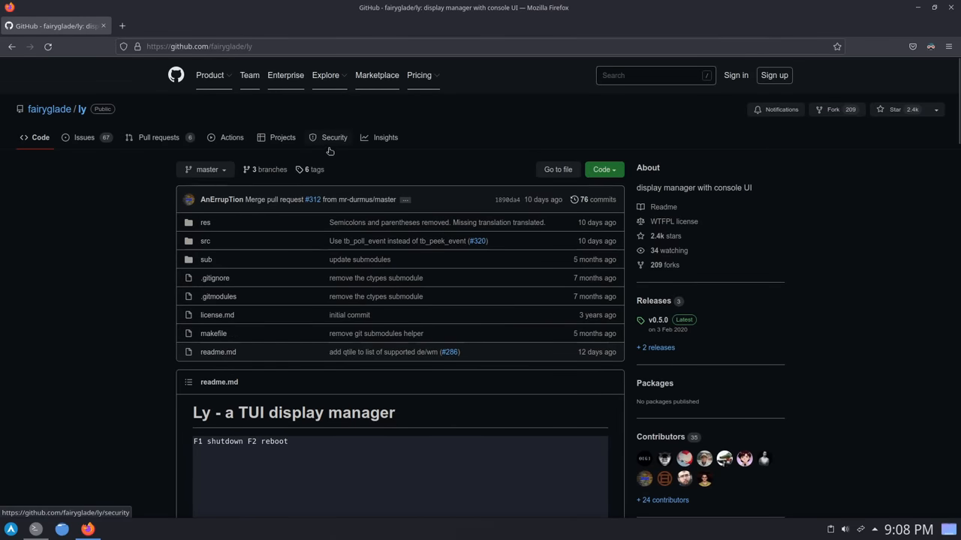
mouse_move(264, 167)
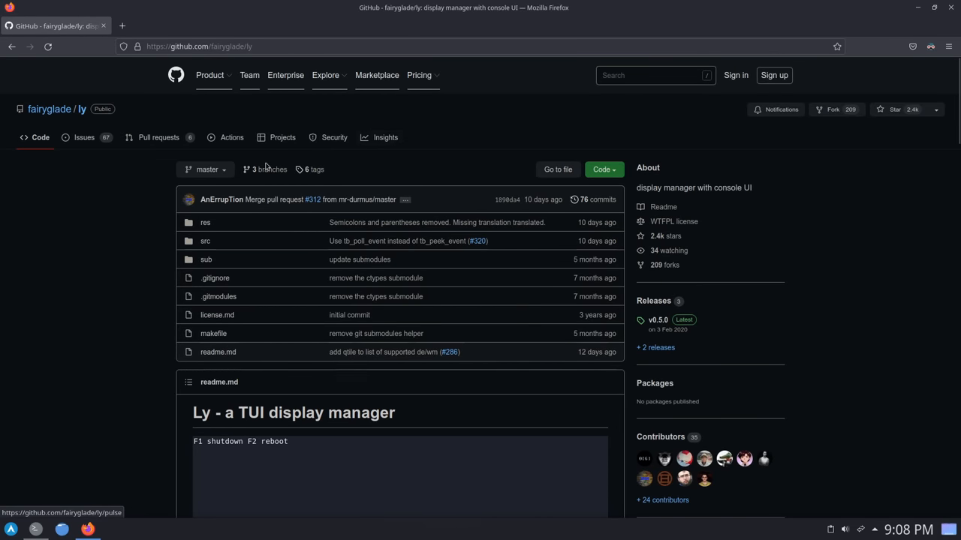
Scroll the Ly readme to the PSX DOOM fire animation tip, then back up slightly.
scroll("down", 3)
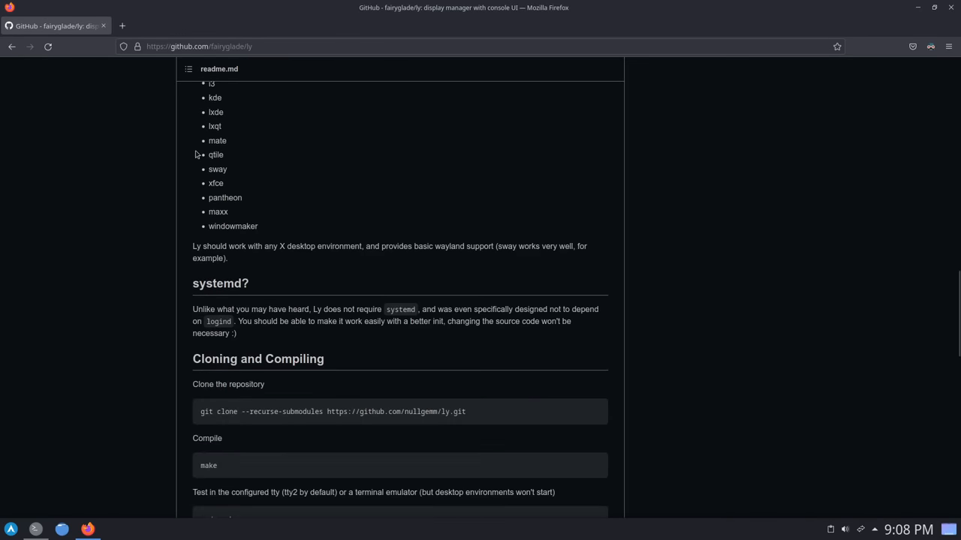
scroll("down", 3)
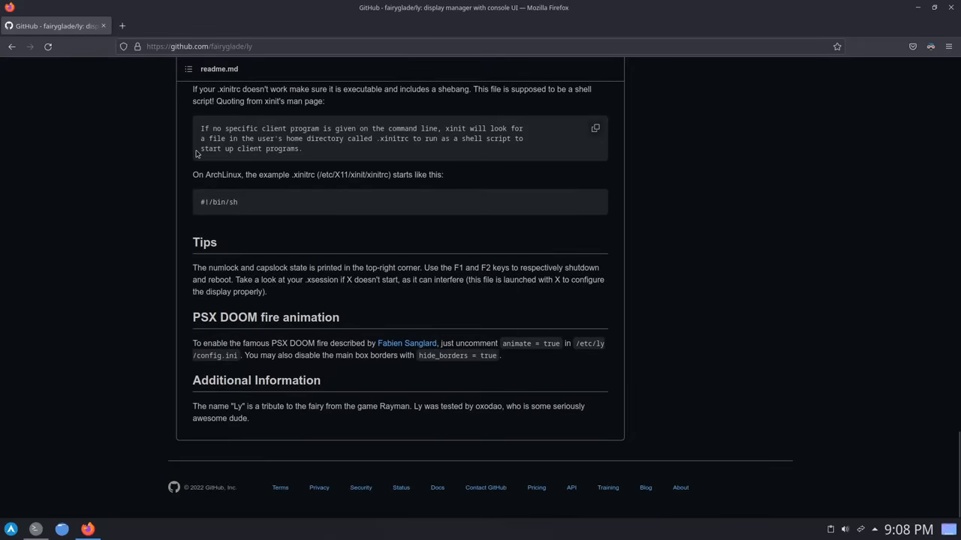
scroll("up", 3)
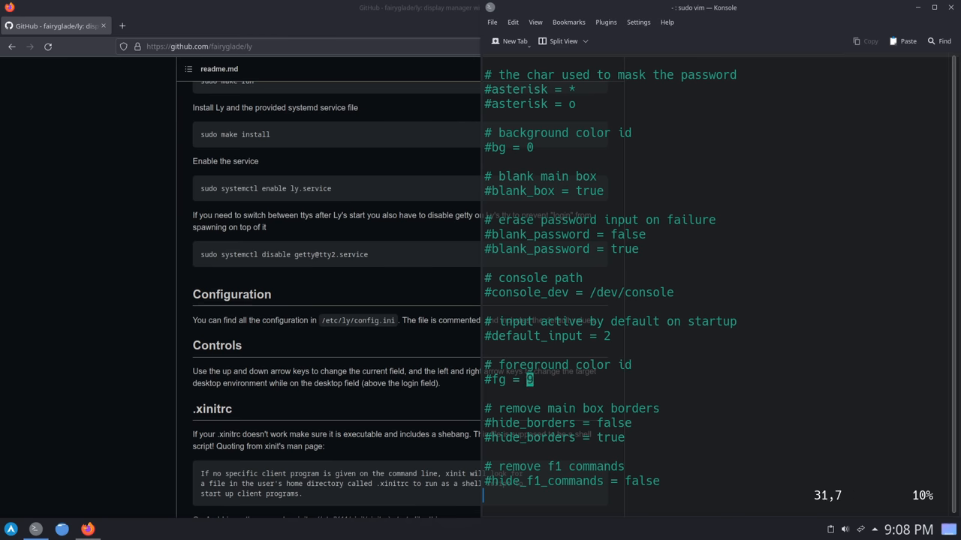
Scroll config.ini through hide_f1_commands, language and input-size settings.
scroll("down", 3)
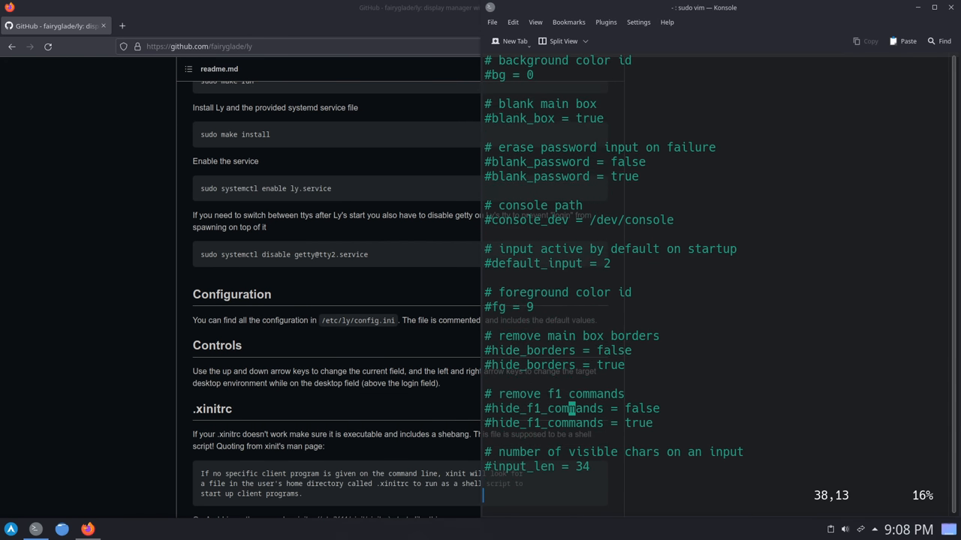
scroll("down", 3)
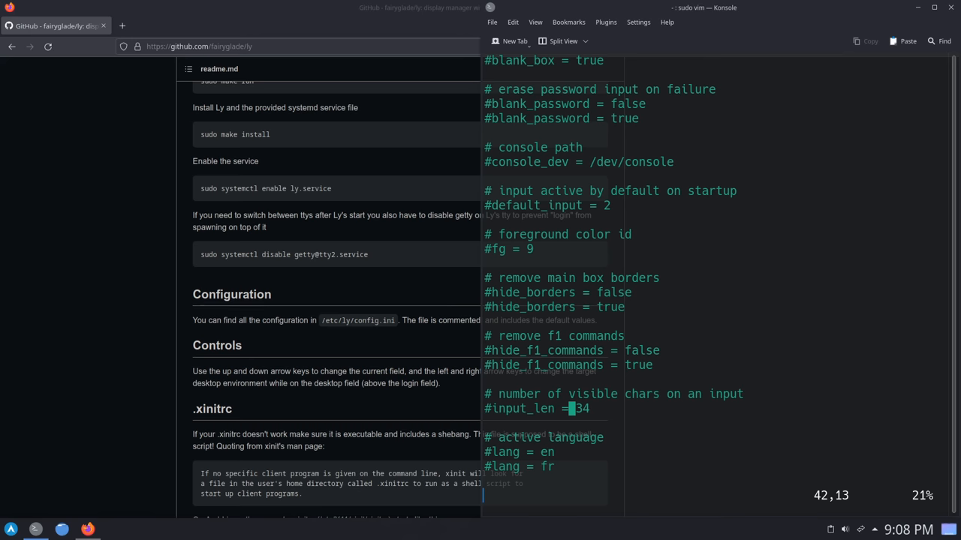
scroll("down", 3)
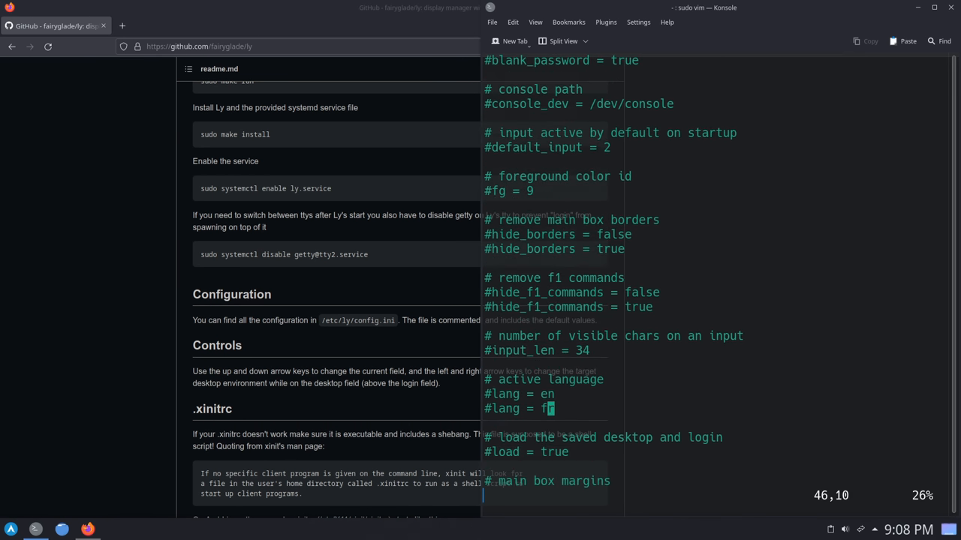
scroll("down", 3)
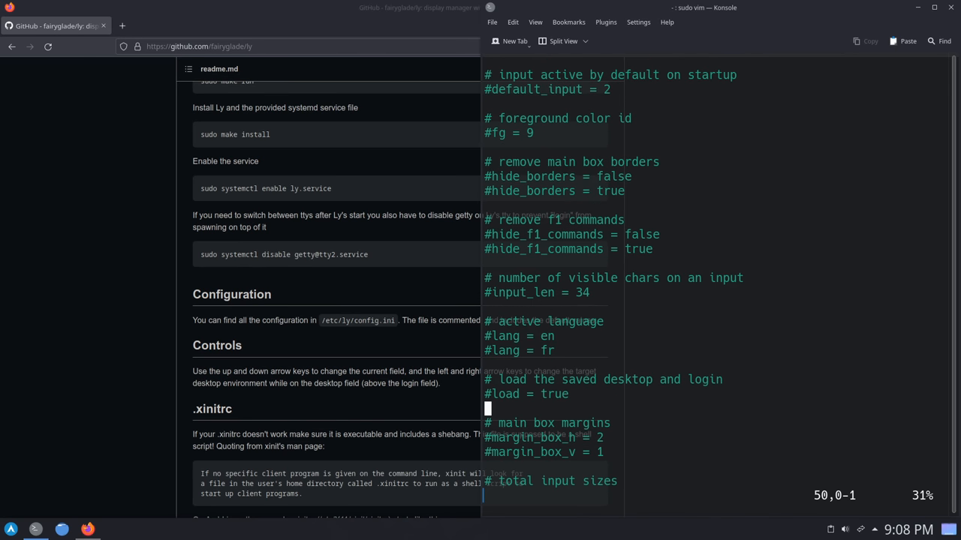
scroll("down", 3)
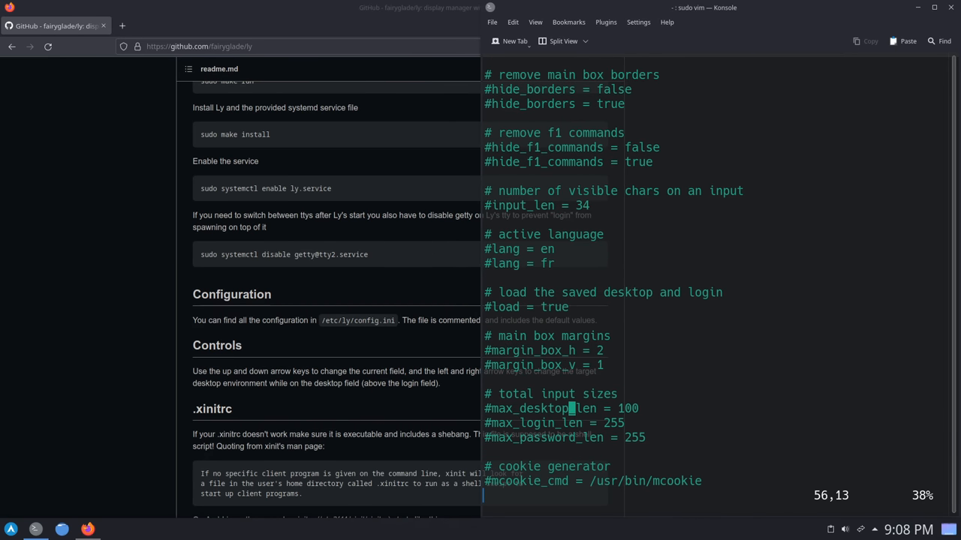
Continue scrolling past the tty, Wayland and Xorg settings to xsessions at the bottom.
scroll("down", 3)
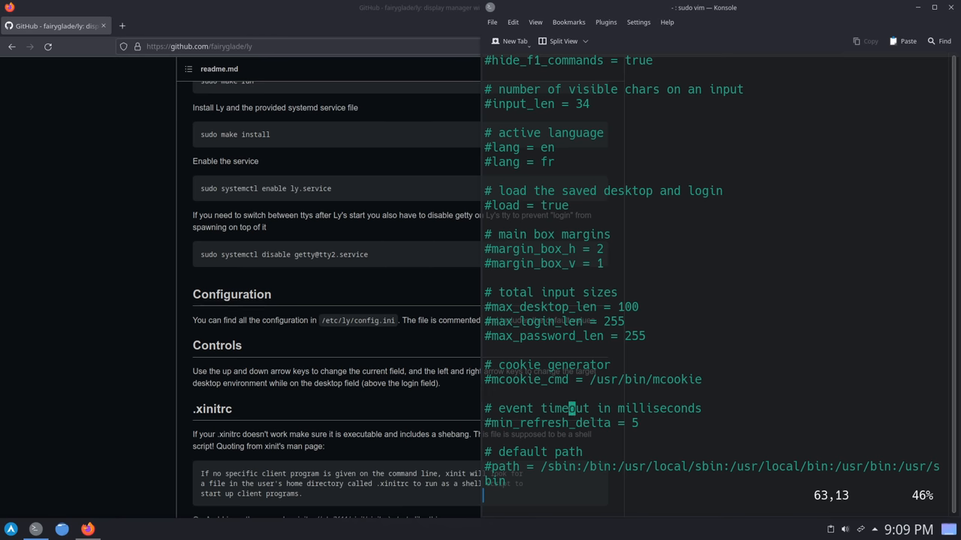
scroll("down", 3)
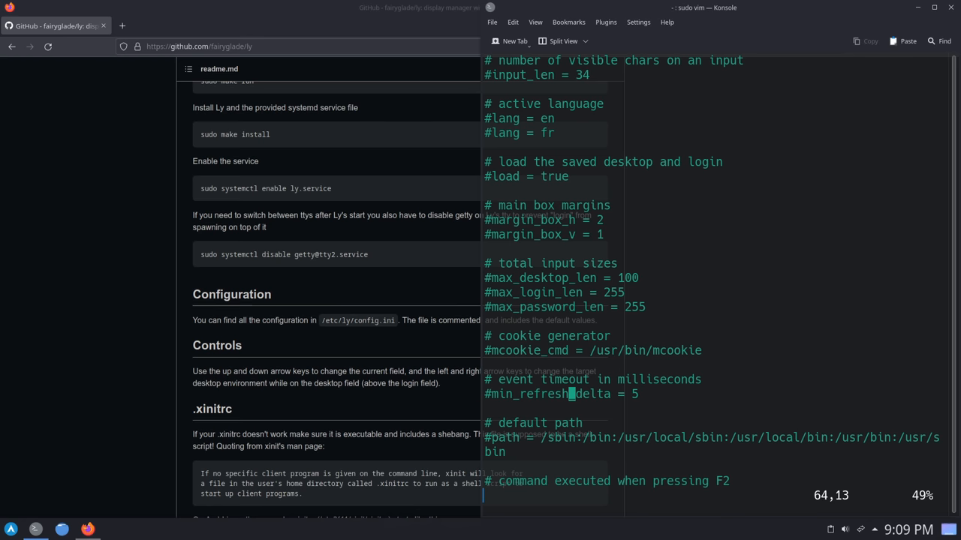
scroll("down", 3)
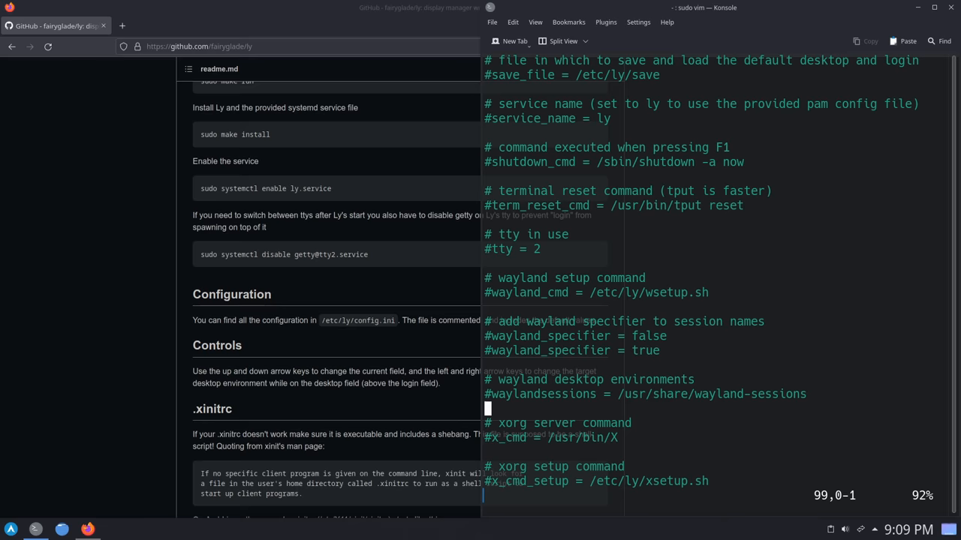
scroll("down", 3)
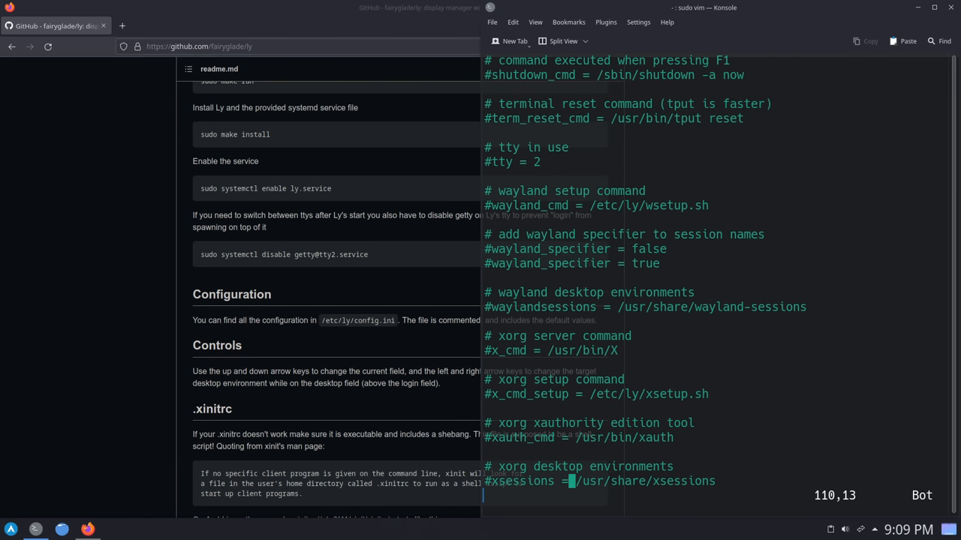
mouse_move(683, 350)
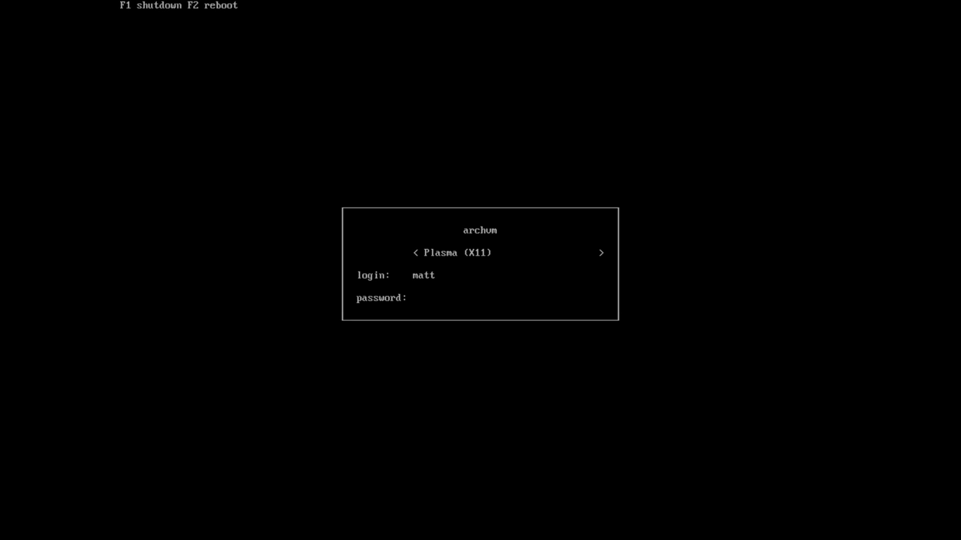
Reach Ly's TUI login box with session selector, login and password fields.
left_click(413, 297)
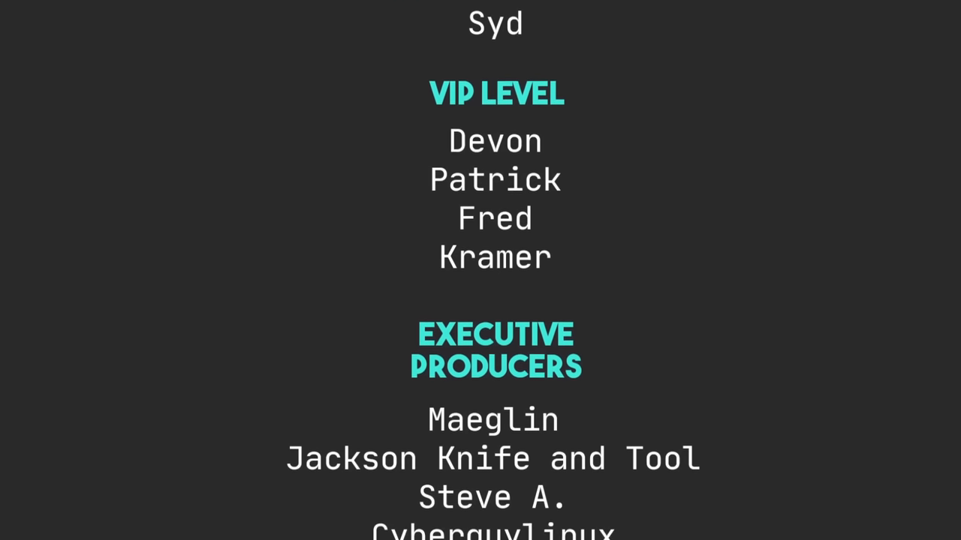
Let the credits roll past the VIP, Executive Producers and Co-Producers lists.
scroll("down", 3)
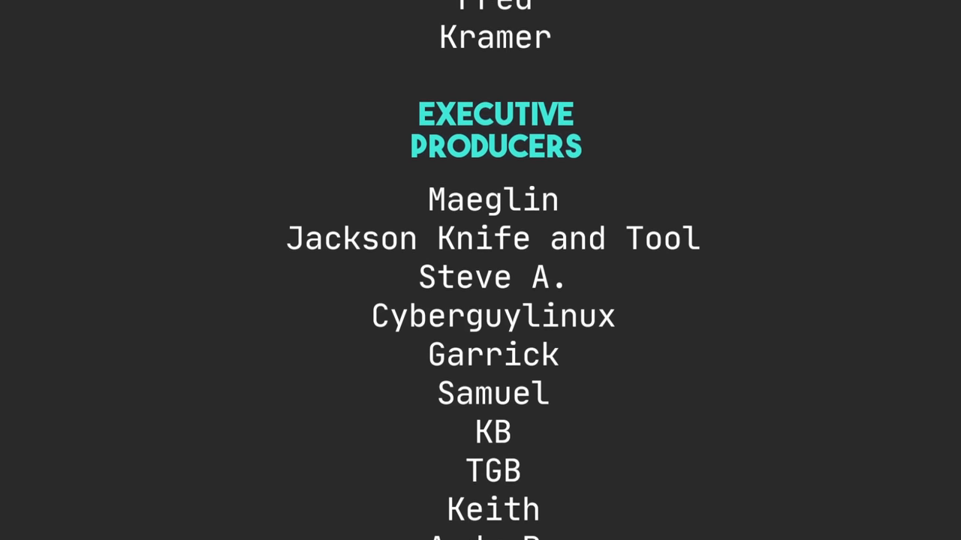
scroll("down", 3)
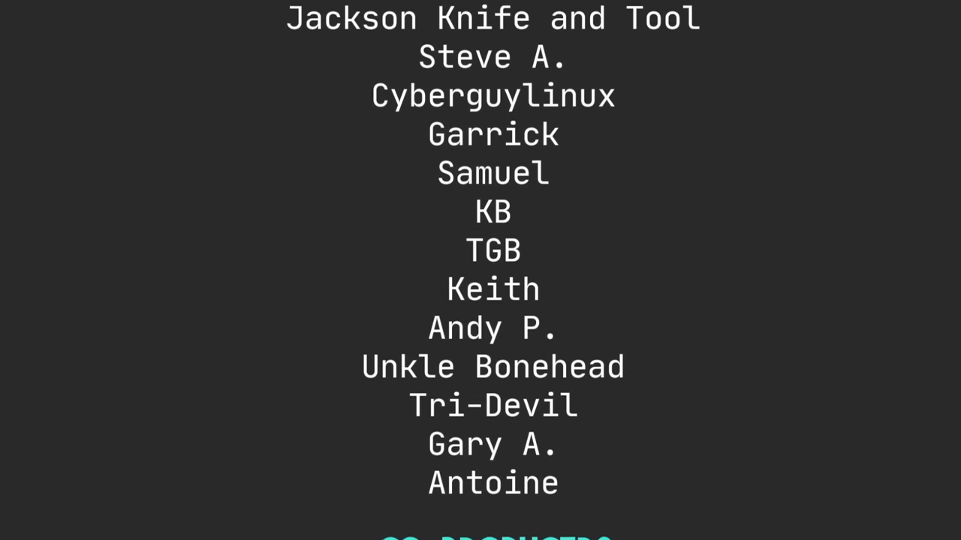
scroll("down", 3)
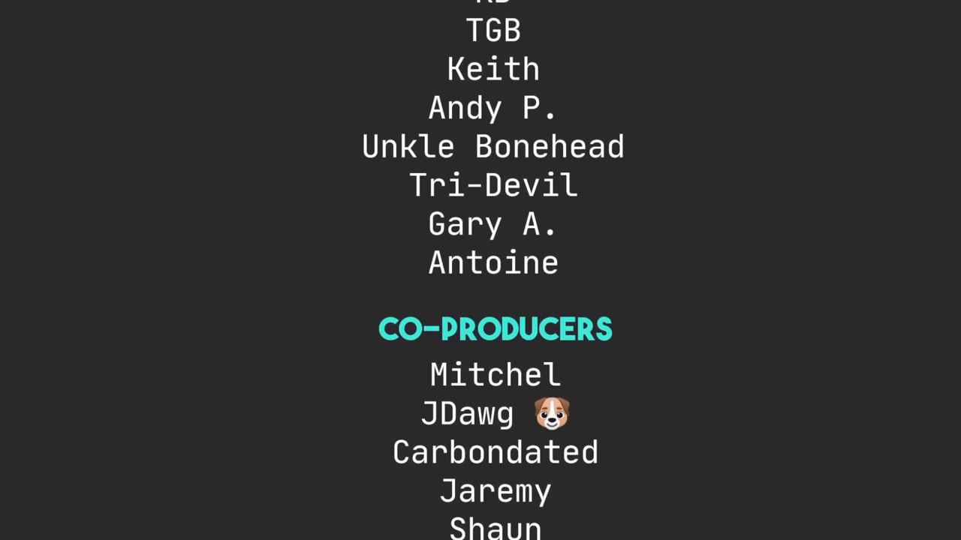
scroll("down", 3)
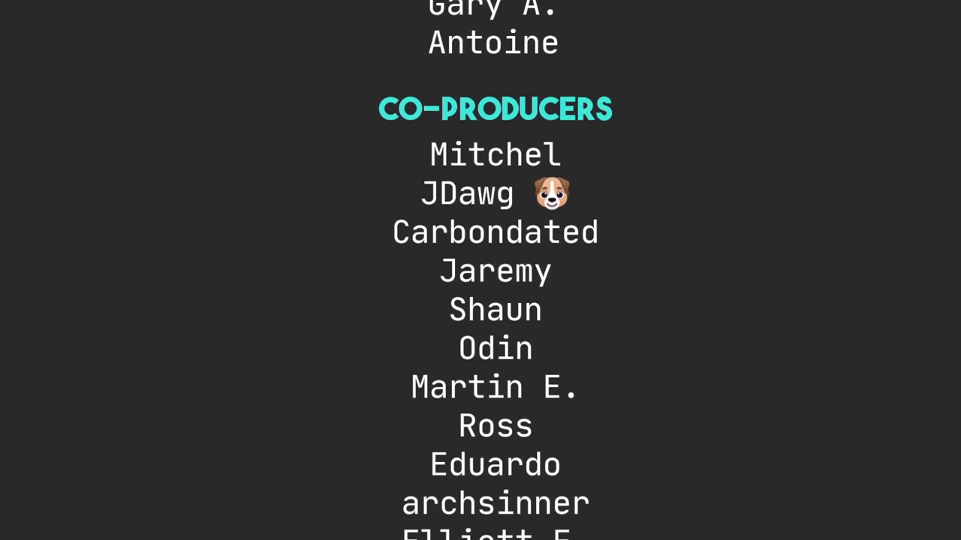